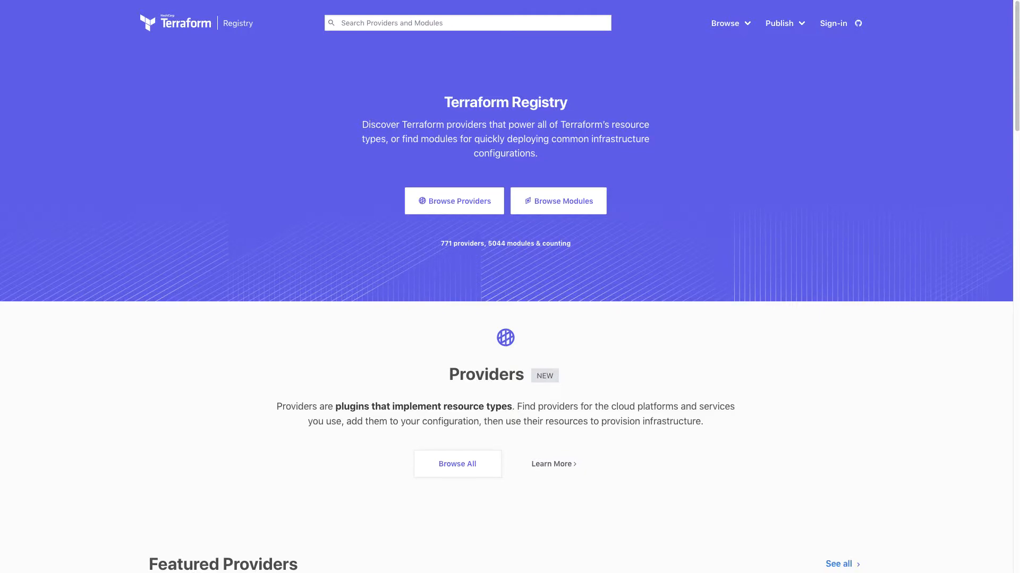
mouse_move(550, 495)
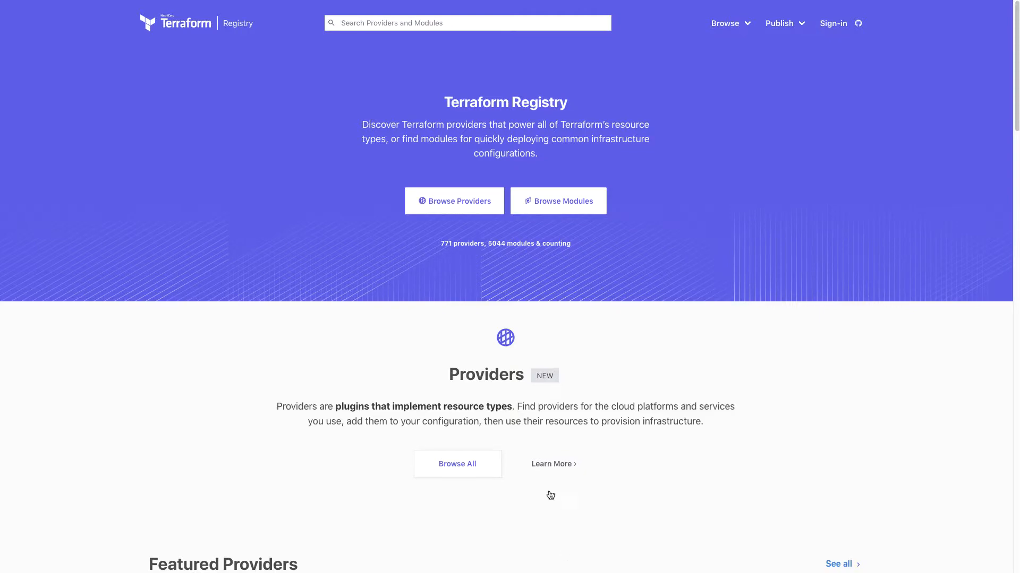
Find the CiscoDevNet/intersight provider in the registry and show its version 1.0.0 configuration snippet.
type("intersight")
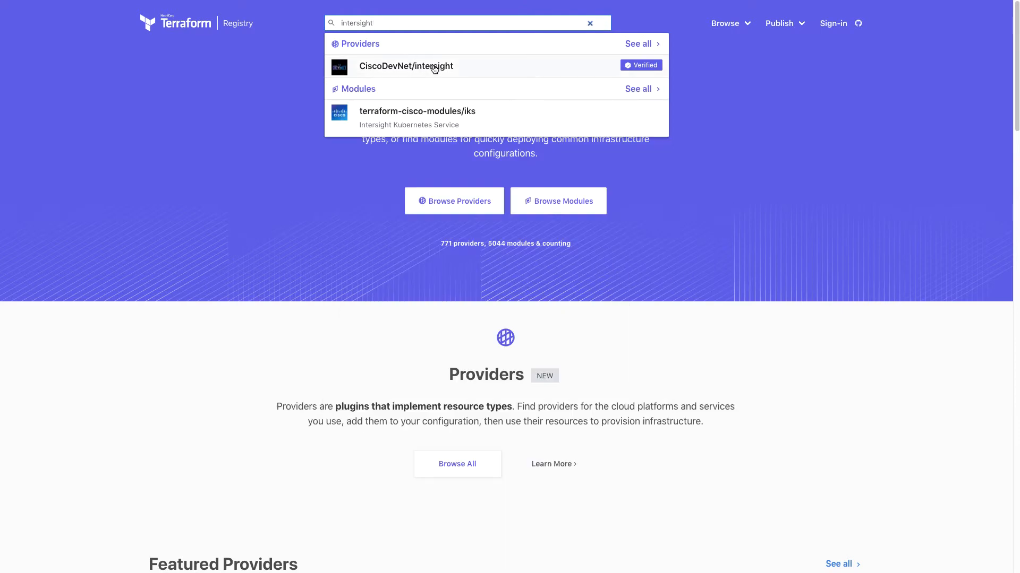
left_click(405, 66)
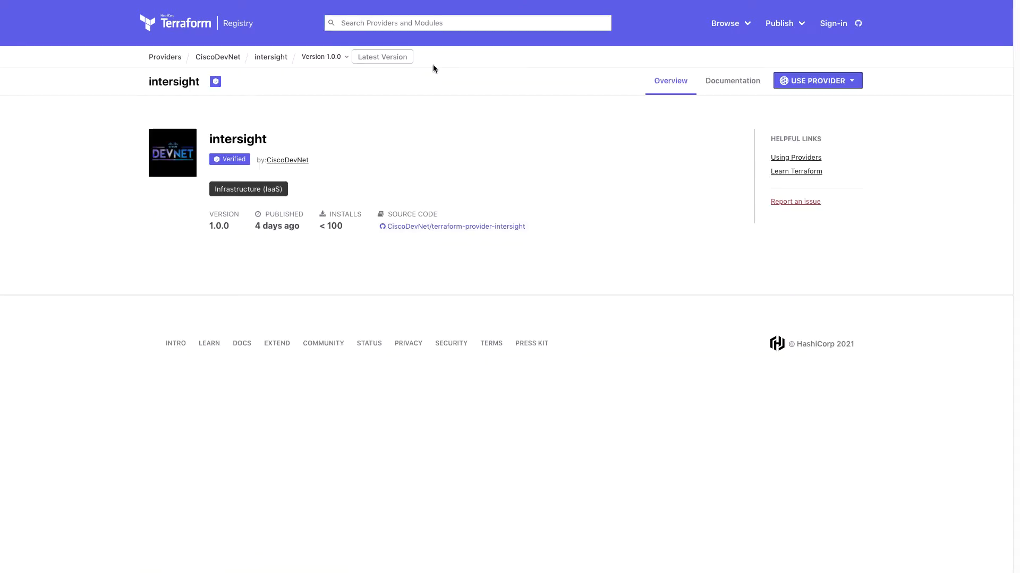
mouse_move(828, 81)
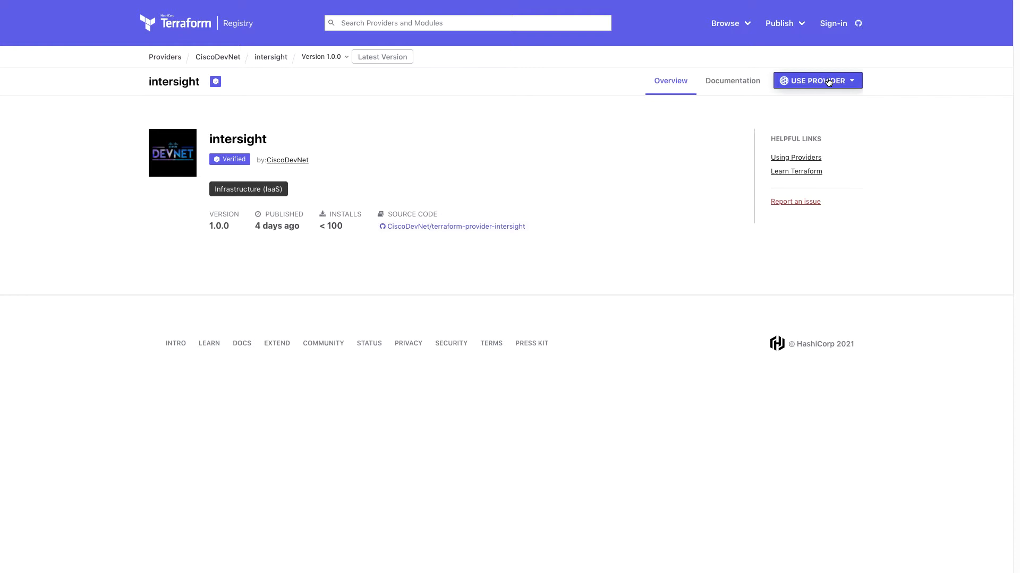
left_click(814, 80)
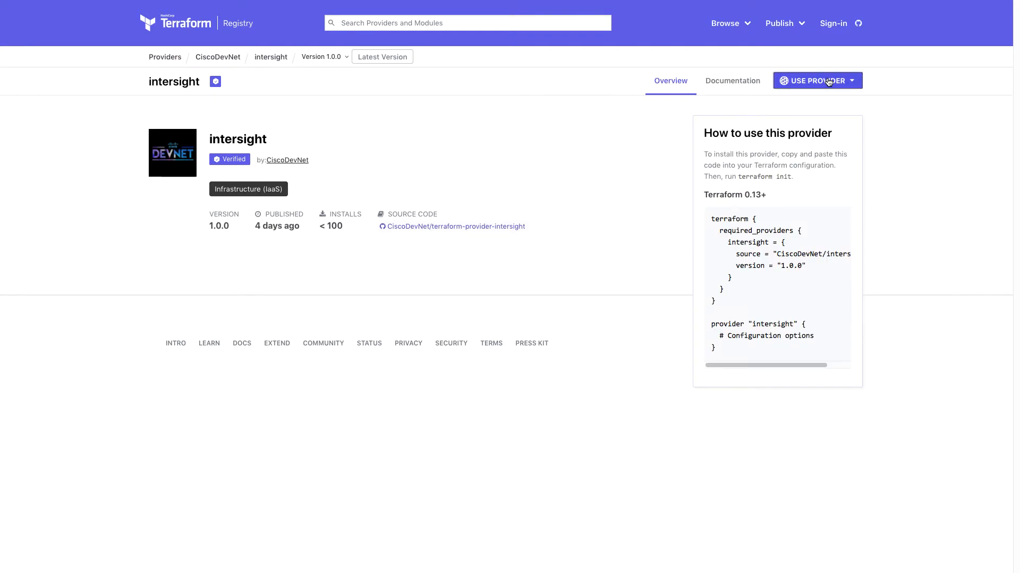
mouse_move(412, 230)
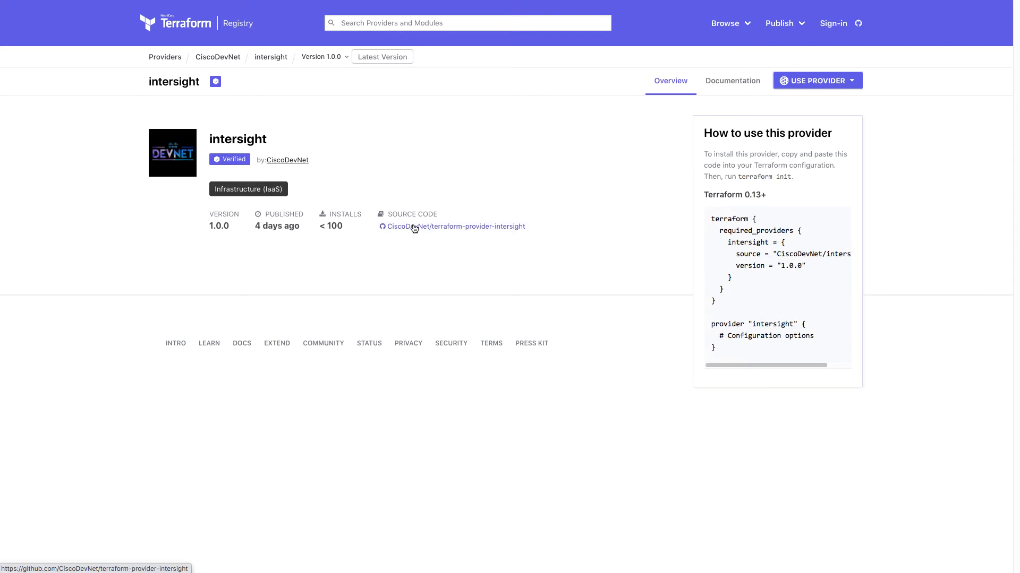
Go from the provider source repo to CiscoDevNet/intersight-terraform-modules and open intersight-imm.
left_click(456, 226)
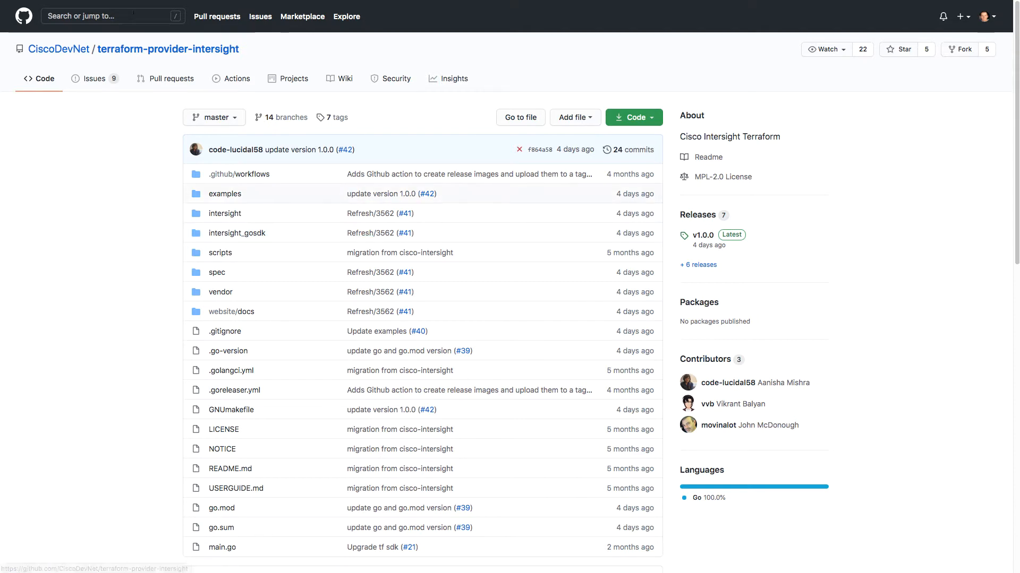
left_click(112, 15)
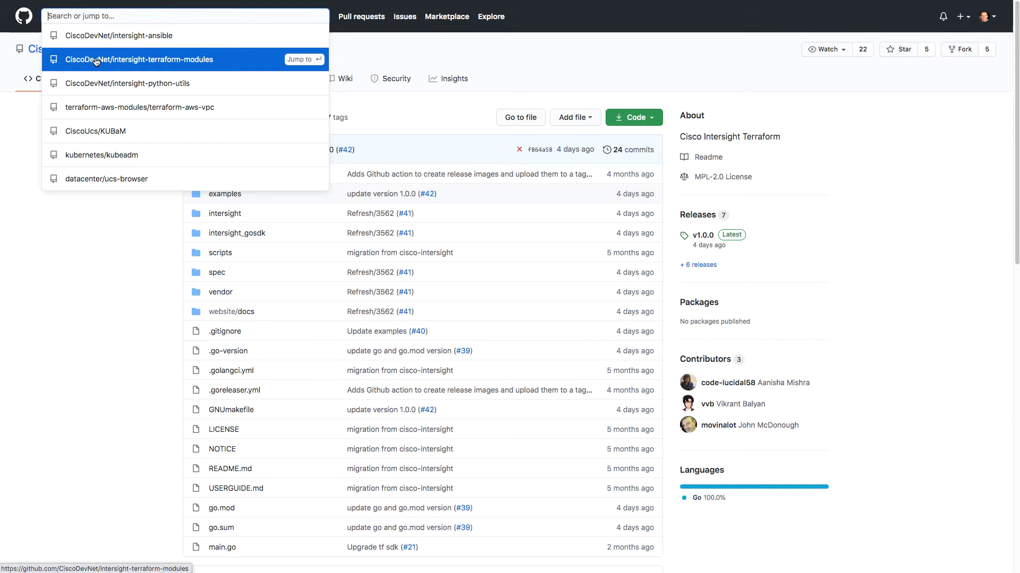
mouse_move(161, 61)
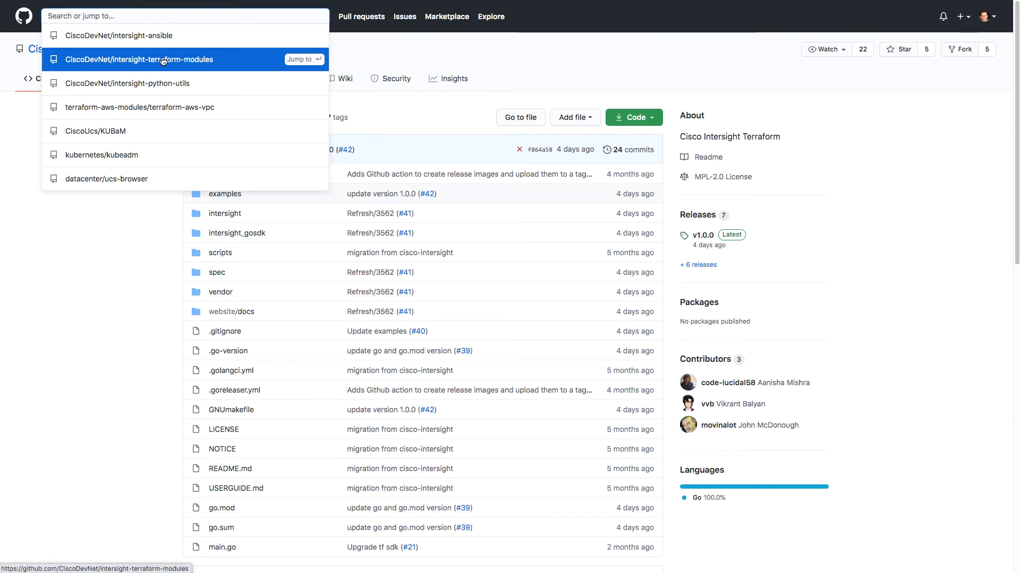
left_click(139, 59)
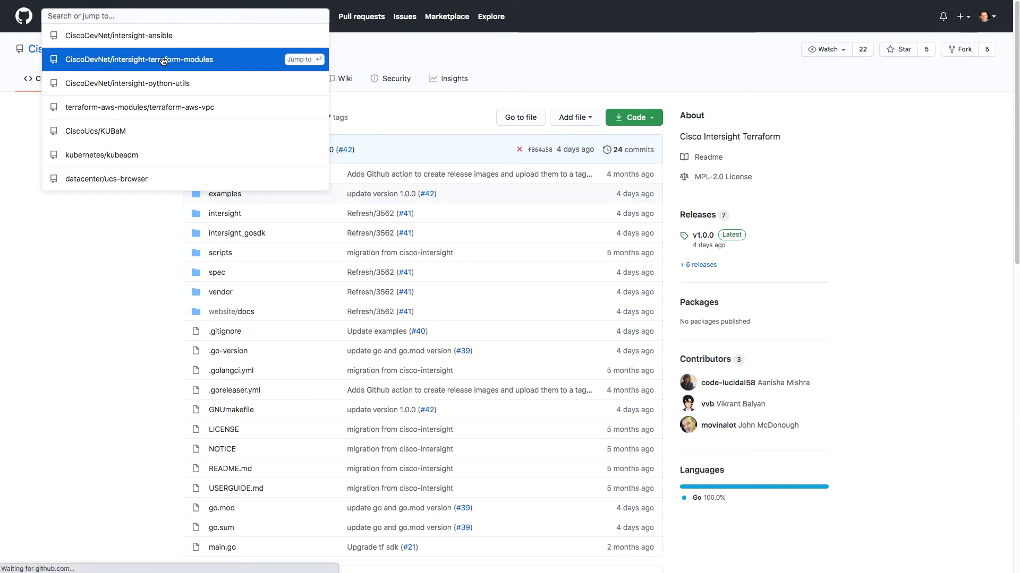
left_click(139, 59)
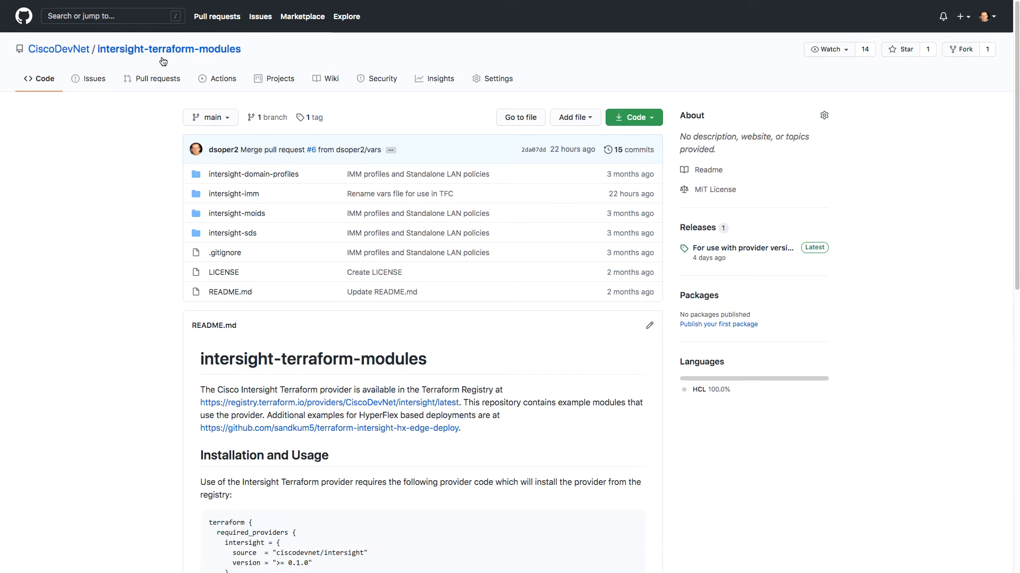
mouse_move(233, 193)
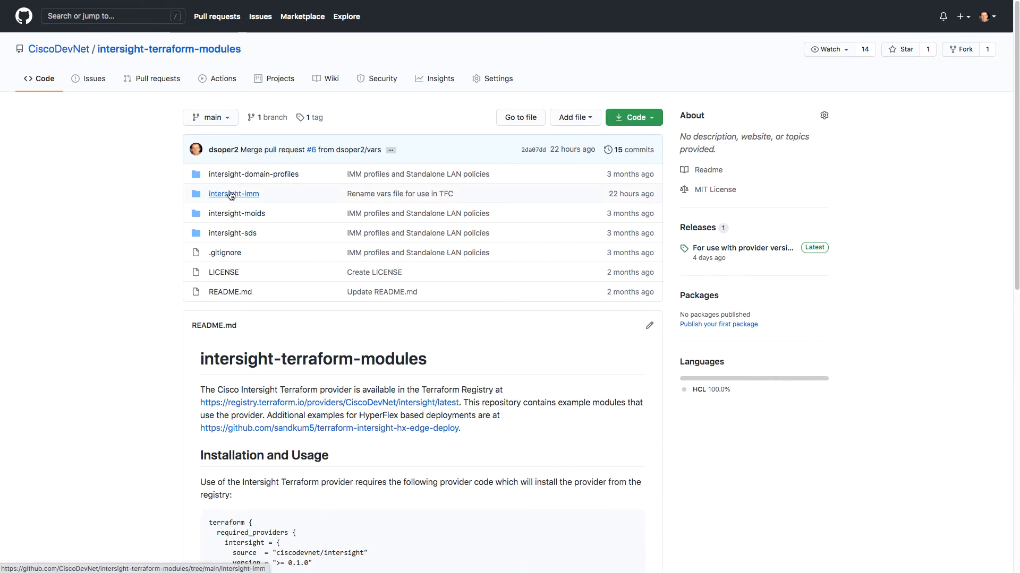
left_click(233, 194)
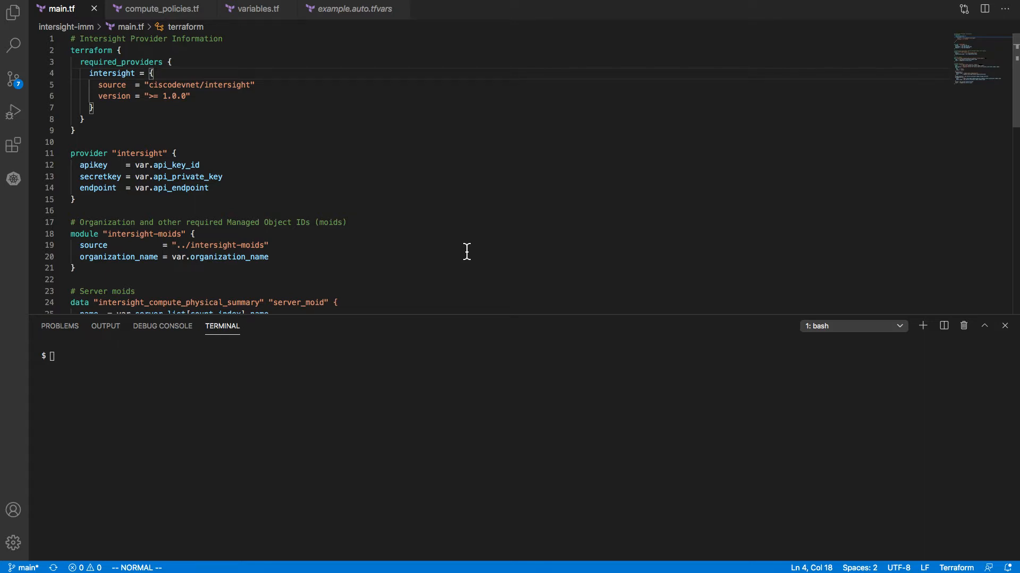
mouse_move(455, 258)
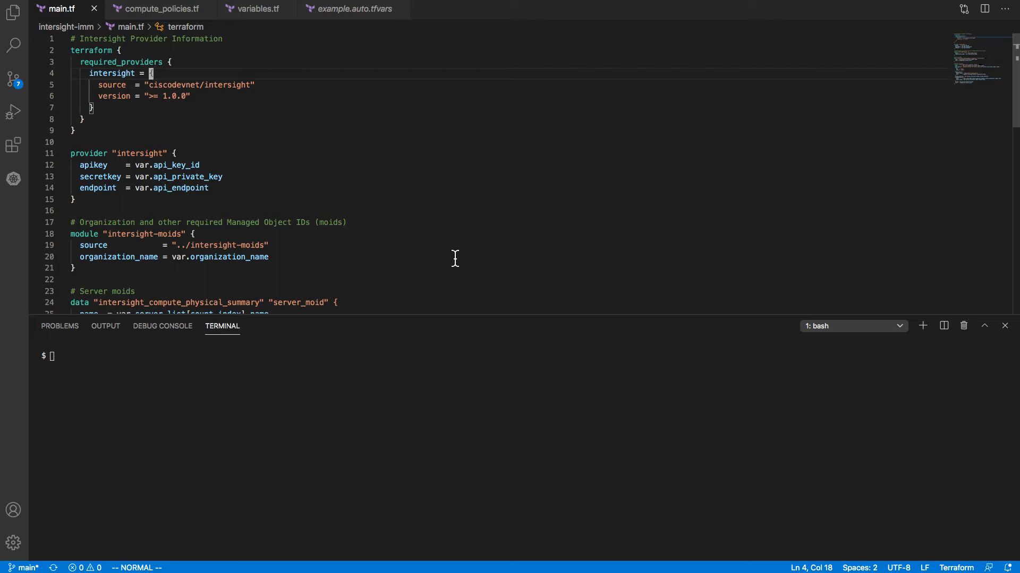
mouse_move(269, 93)
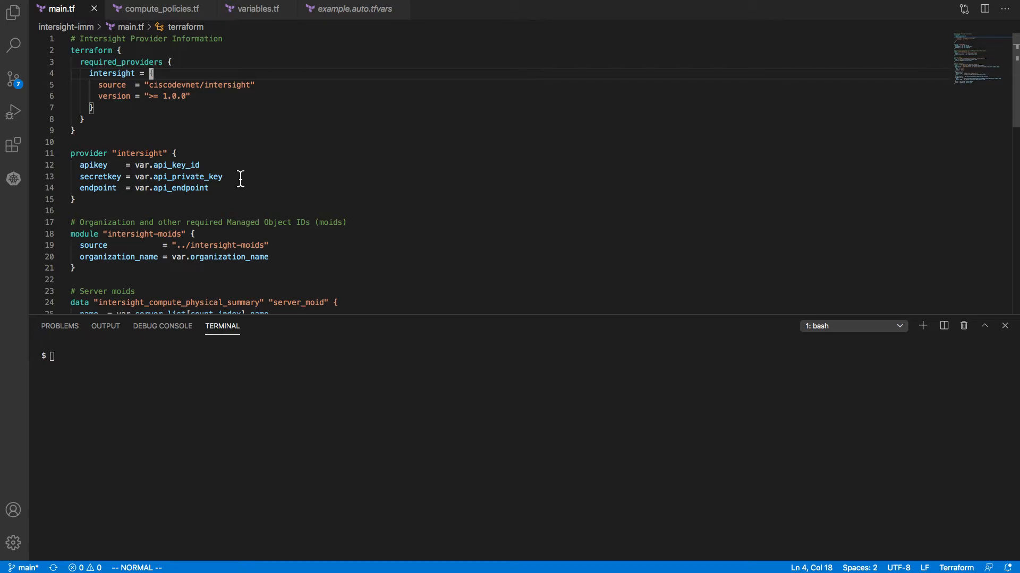
mouse_move(285, 183)
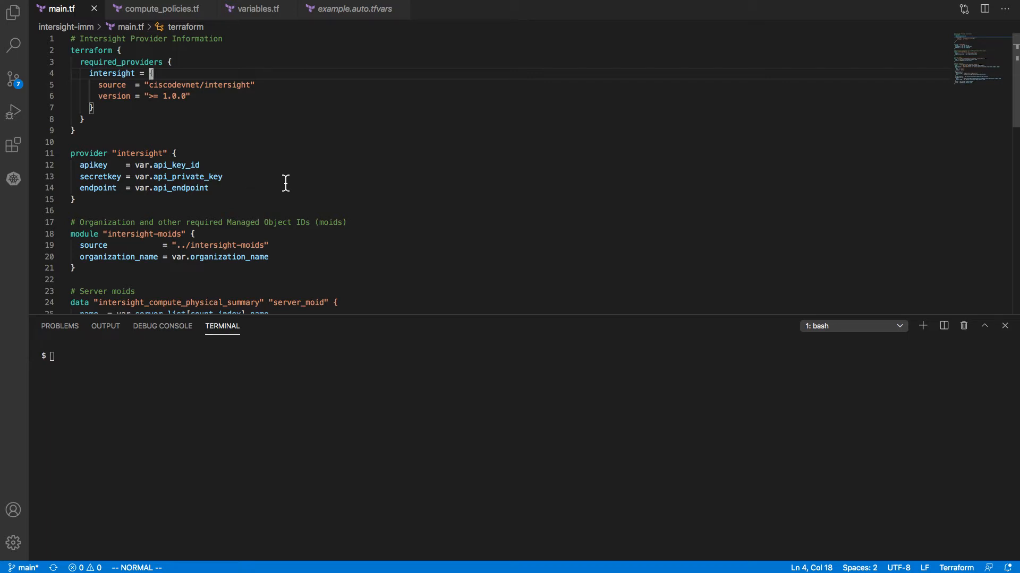
Review main.tf and variables.tf, then view the three-server server_list in example.auto.tfvars.
scroll("down", 3)
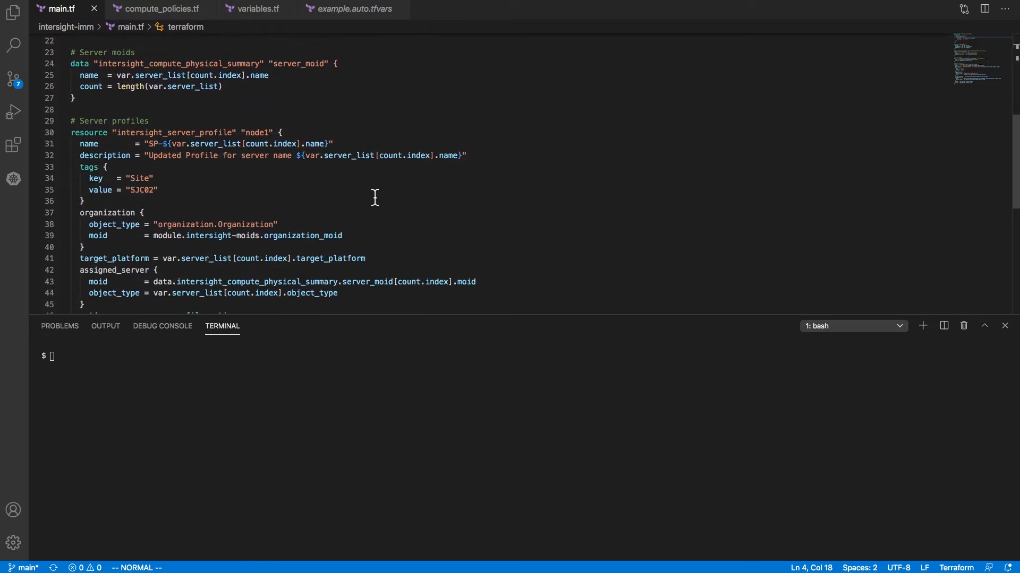
scroll("down", 3)
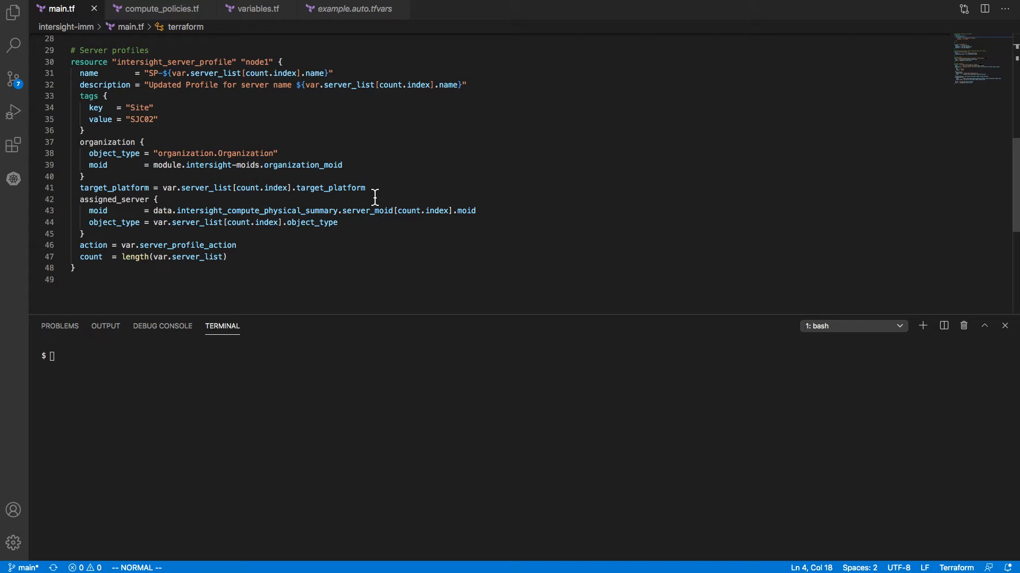
mouse_move(366, 188)
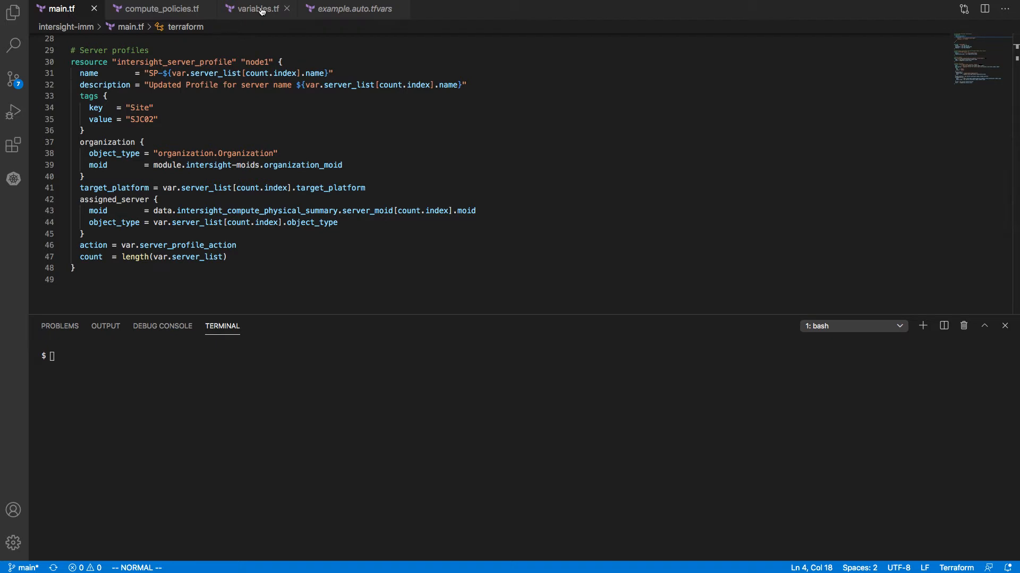
left_click(258, 8)
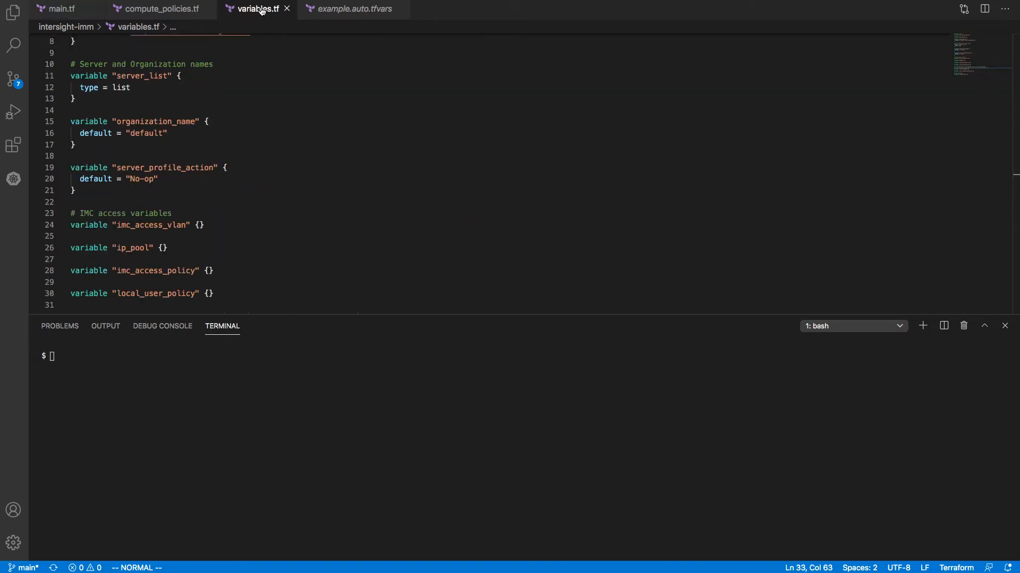
mouse_move(344, 8)
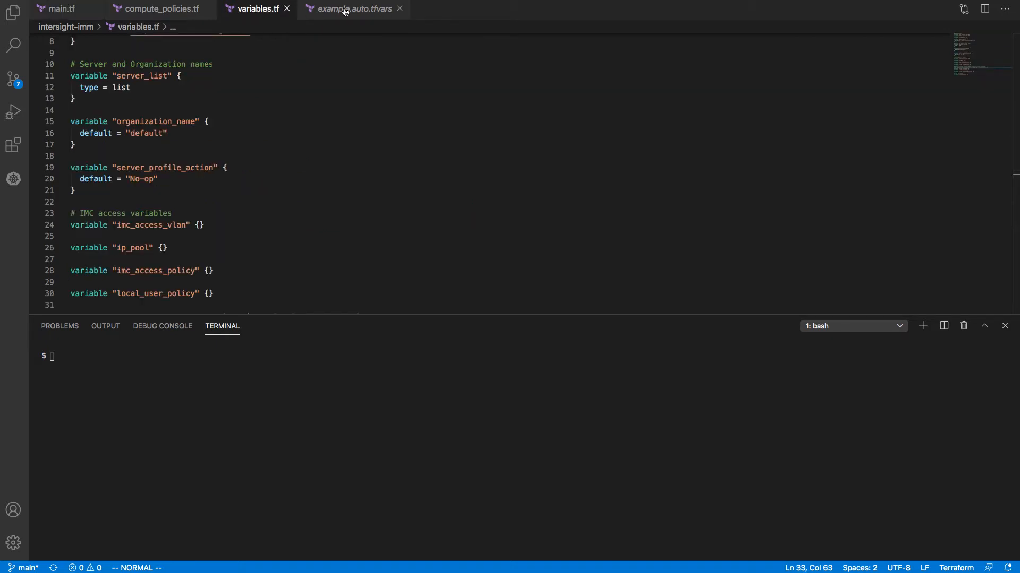
left_click(355, 9)
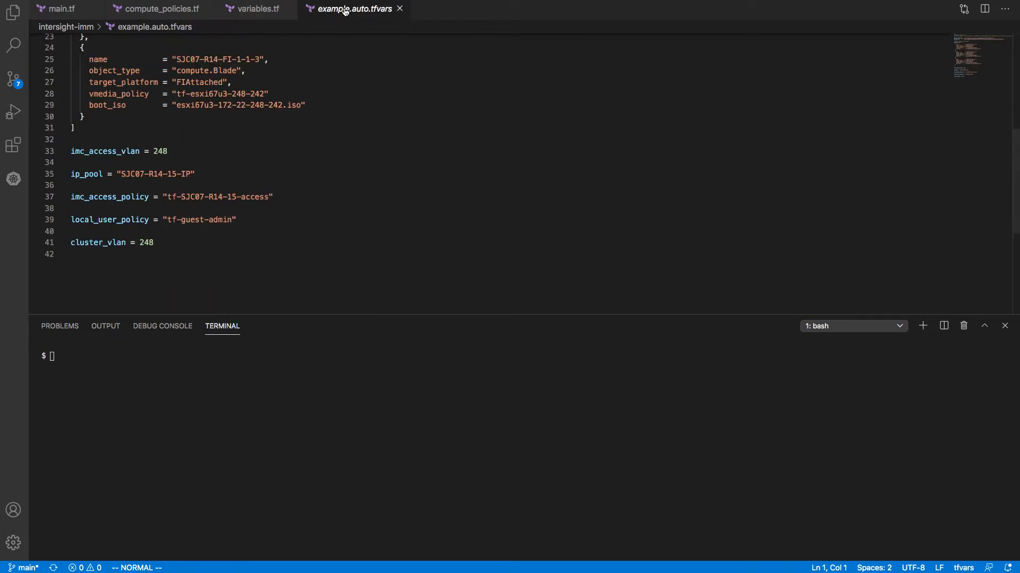
scroll("up", 3)
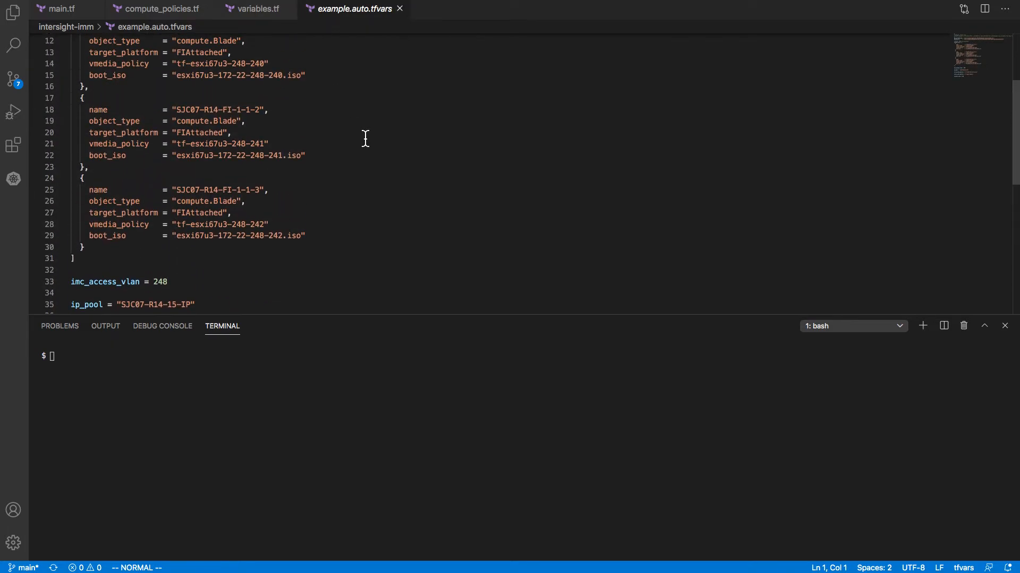
scroll("up", 3)
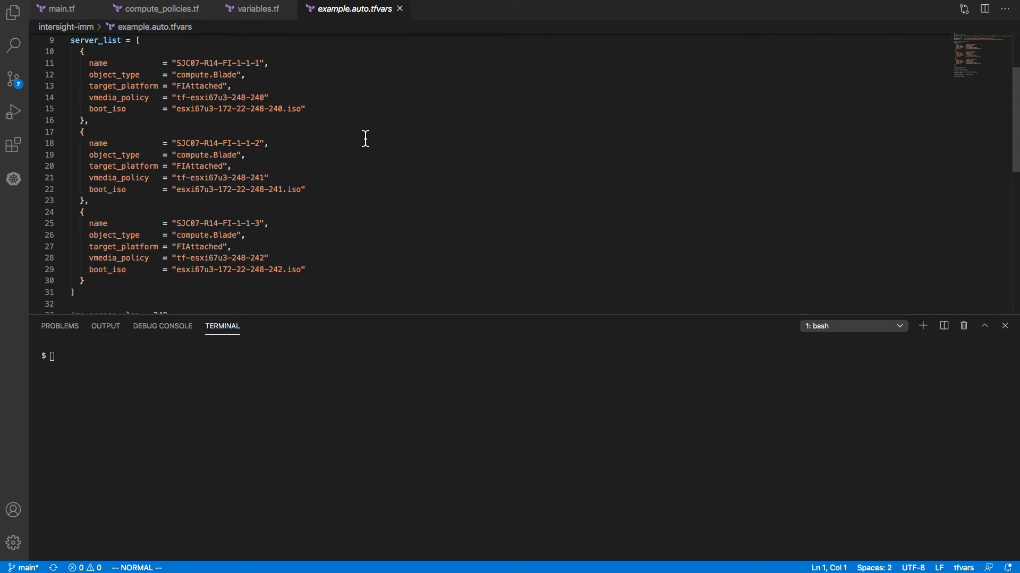
mouse_move(174, 11)
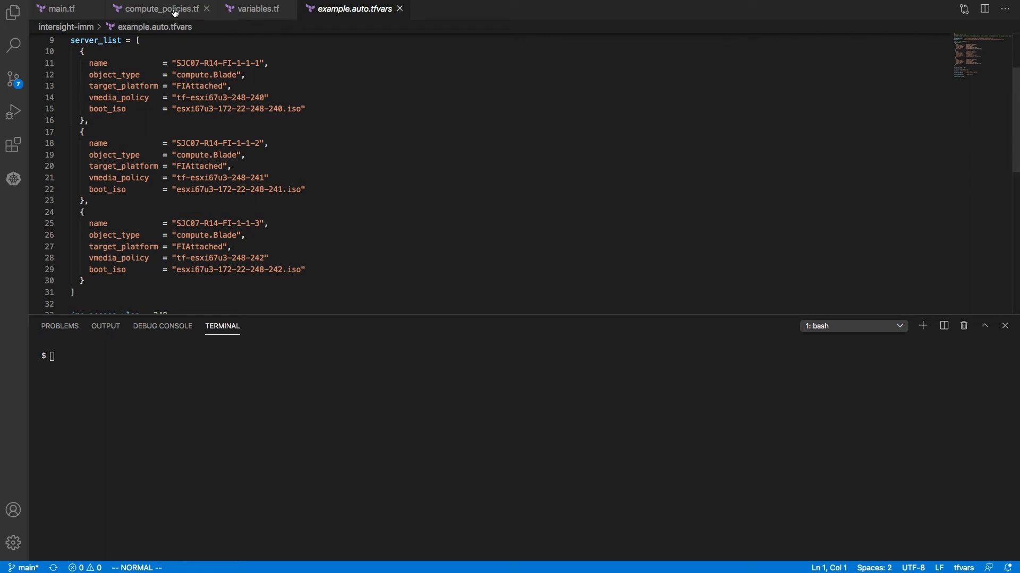
Show compute_policies.tf with the imm-boot-policy disk and vmedia boot devices.
left_click(157, 9)
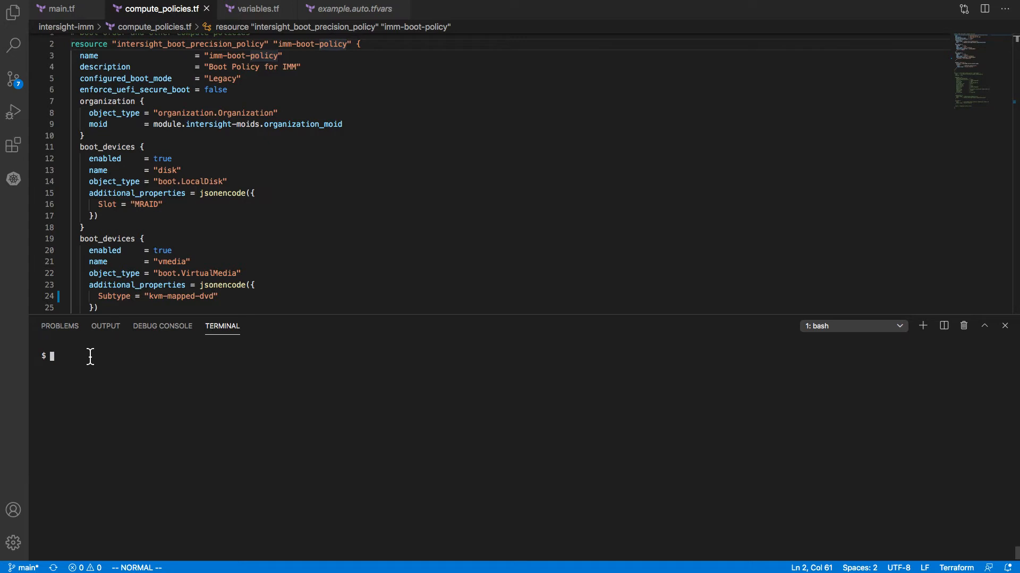
Initialise Terraform and run apply with --target intersight_boot_precision_policy.imm-boot-policy.
type("terraform init")
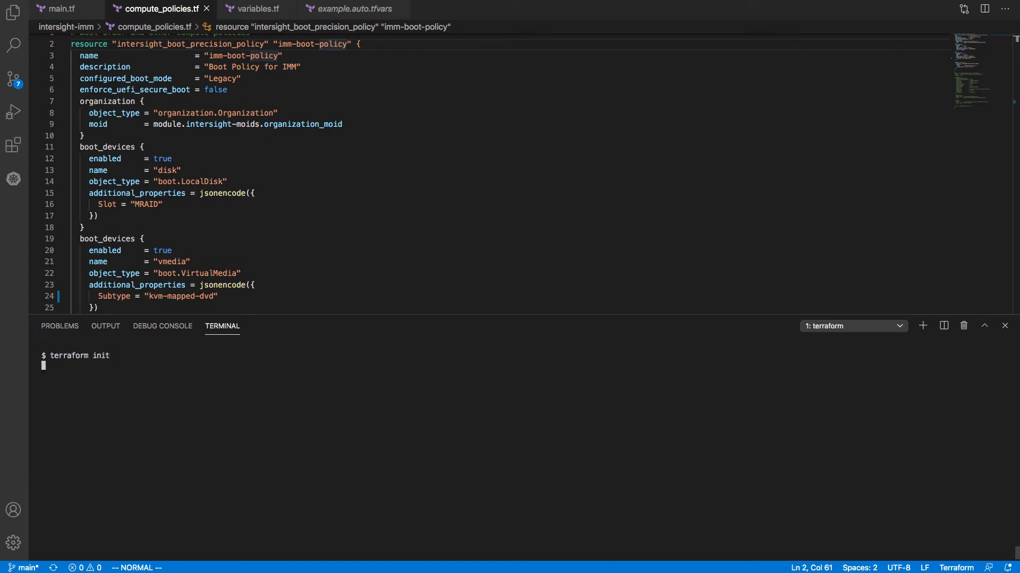
key("Return")
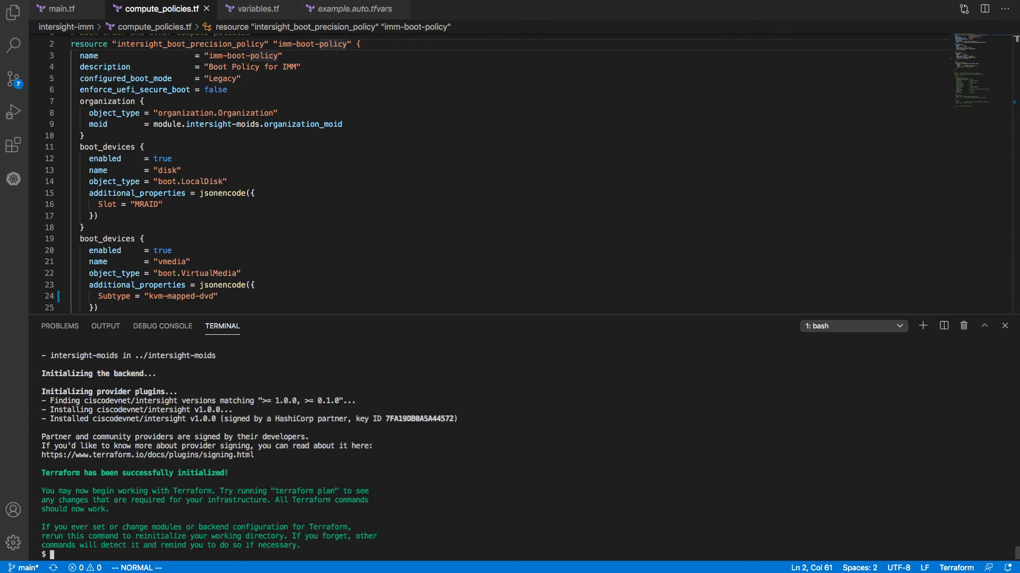
type("terraform appl")
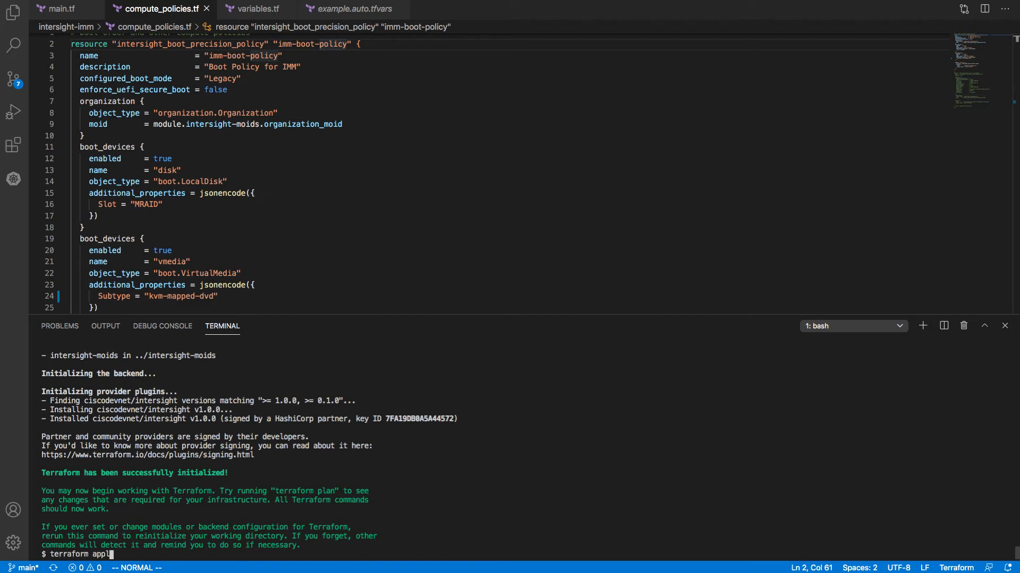
type("y --targ")
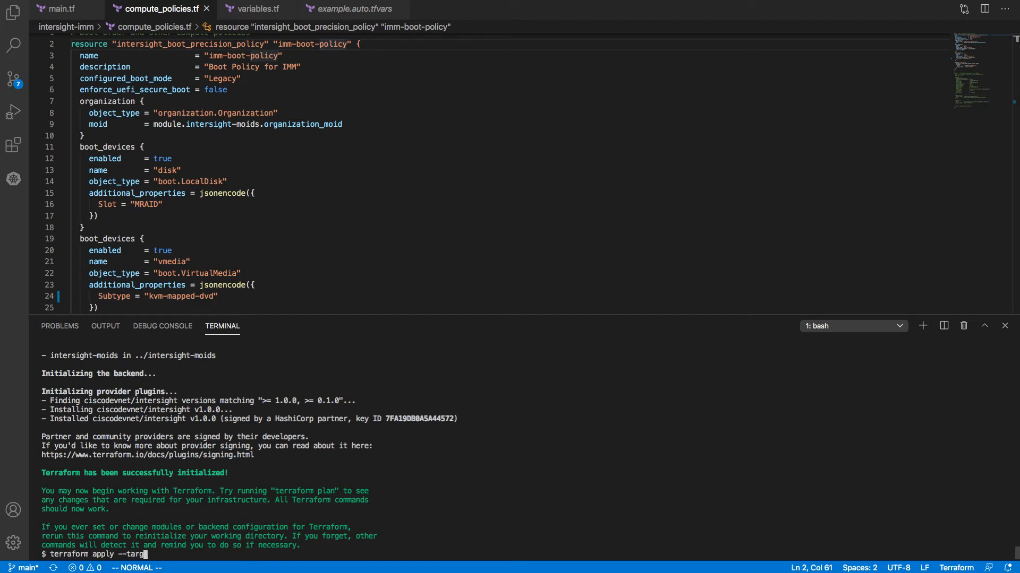
type("et")
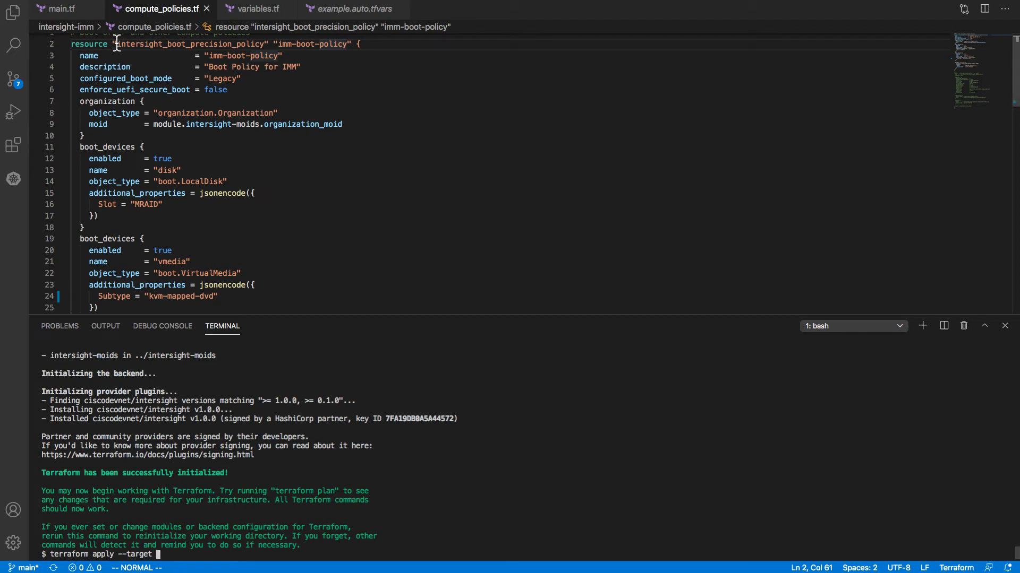
double_click(189, 44)
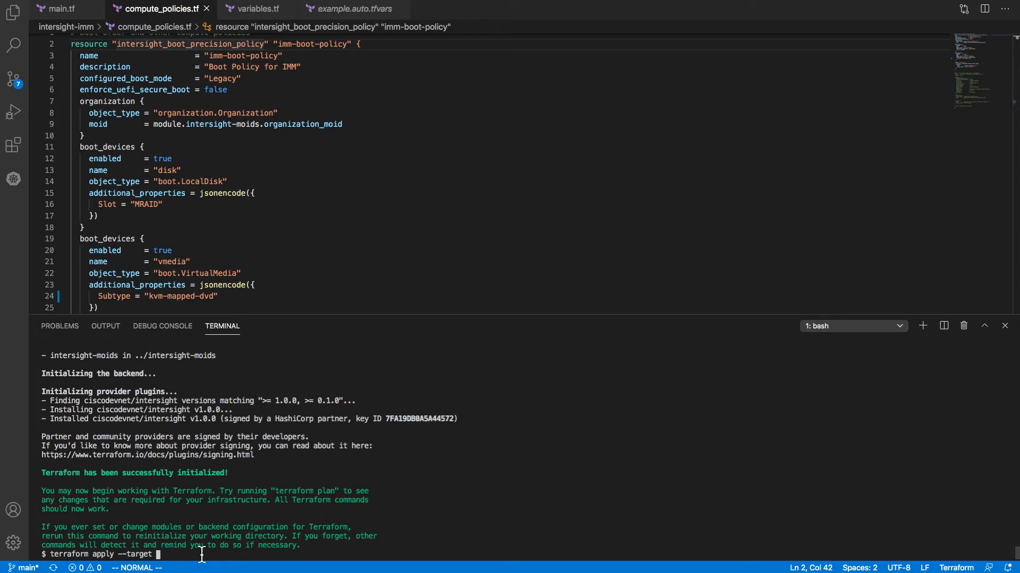
type("intersight_boot_precision_policy.")
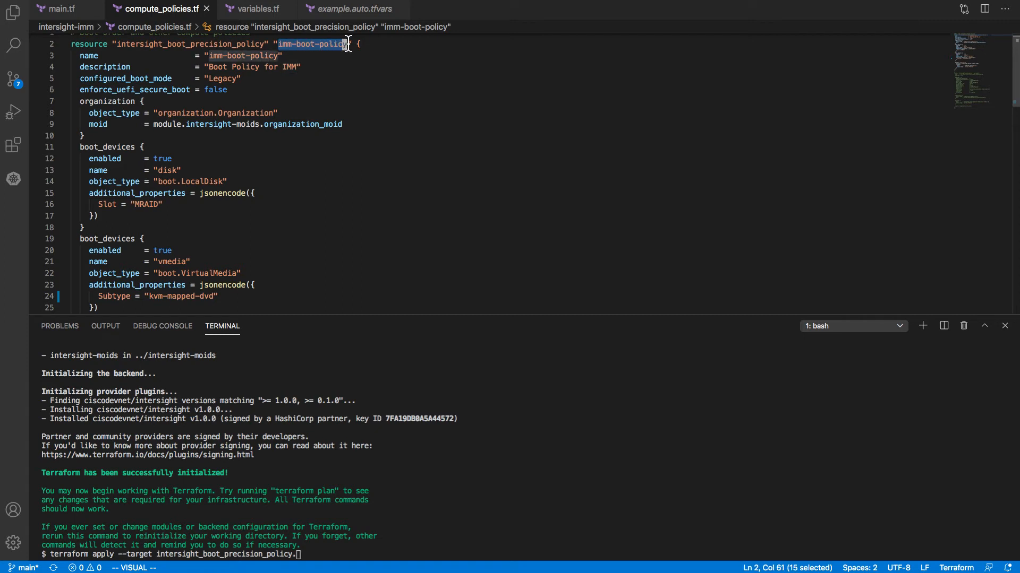
key("Escape")
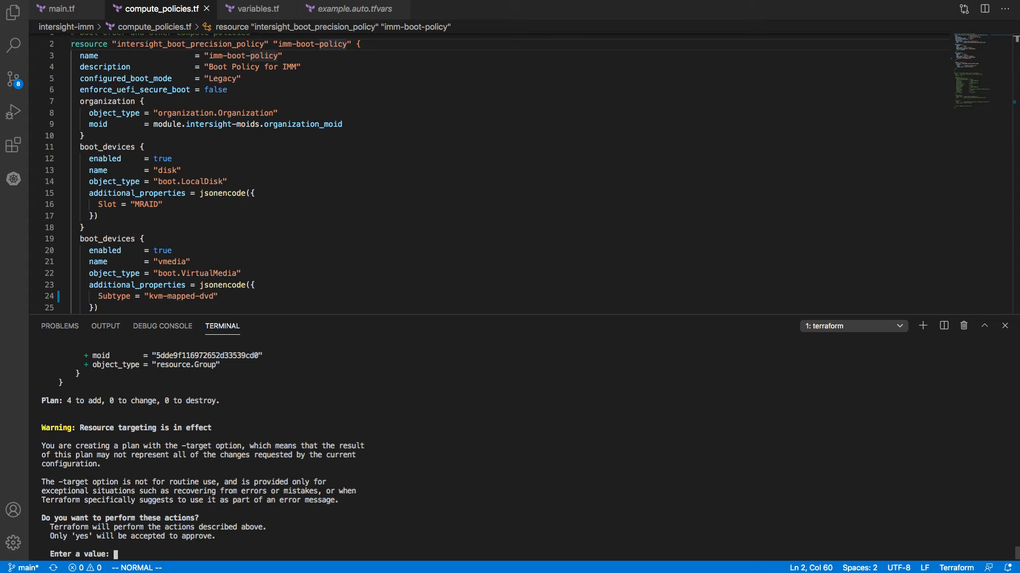
mouse_move(308, 463)
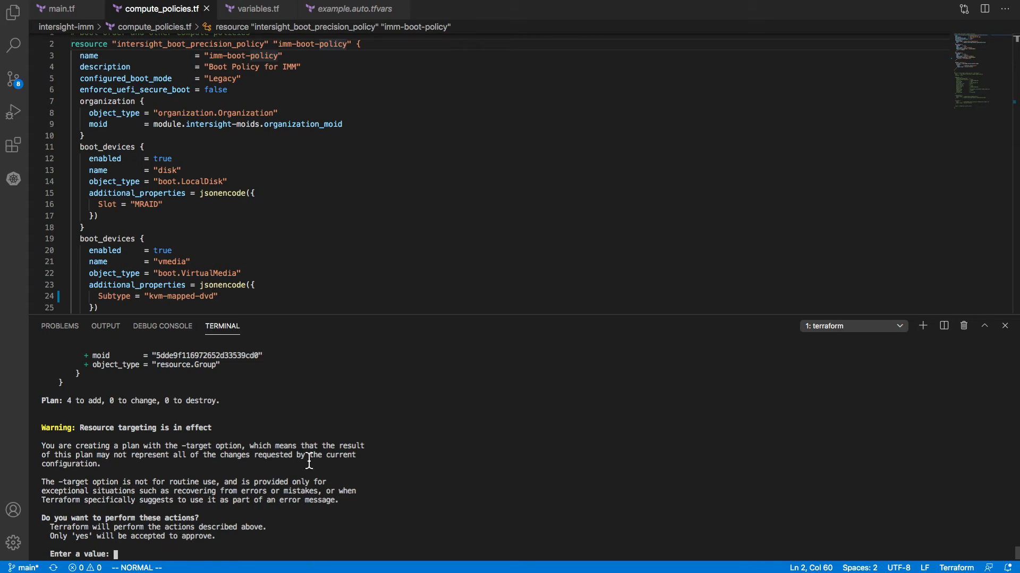
Scroll through the plan showing 4 resources to add, up to the approval prompt.
scroll("up", 3)
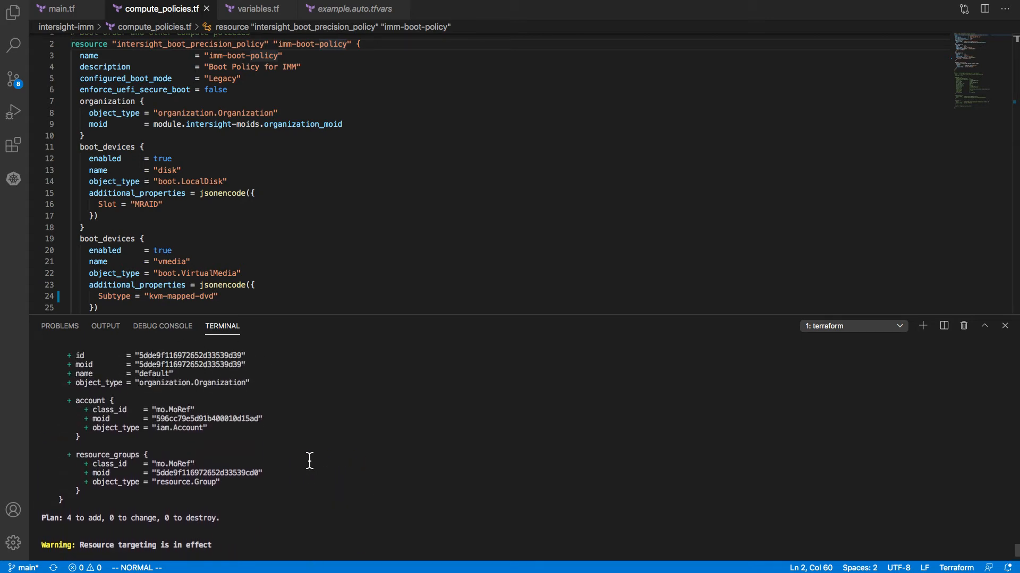
scroll("down", 3)
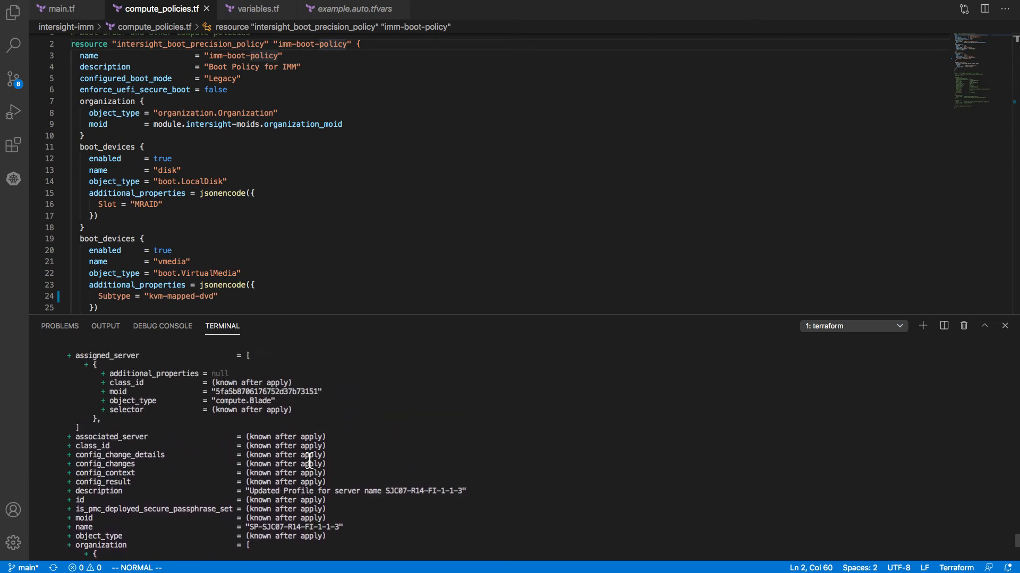
scroll("down", 3)
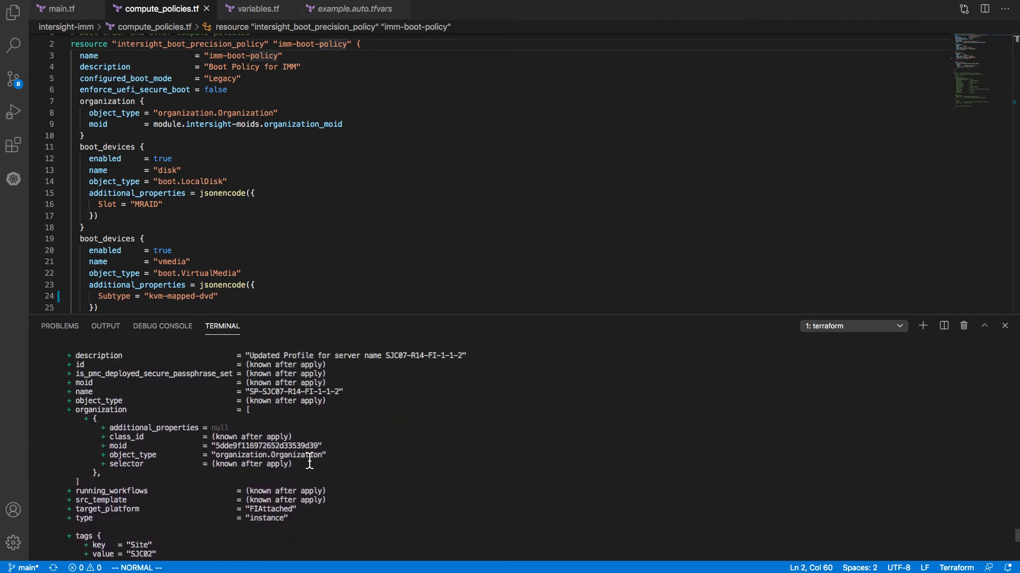
scroll("down", 3)
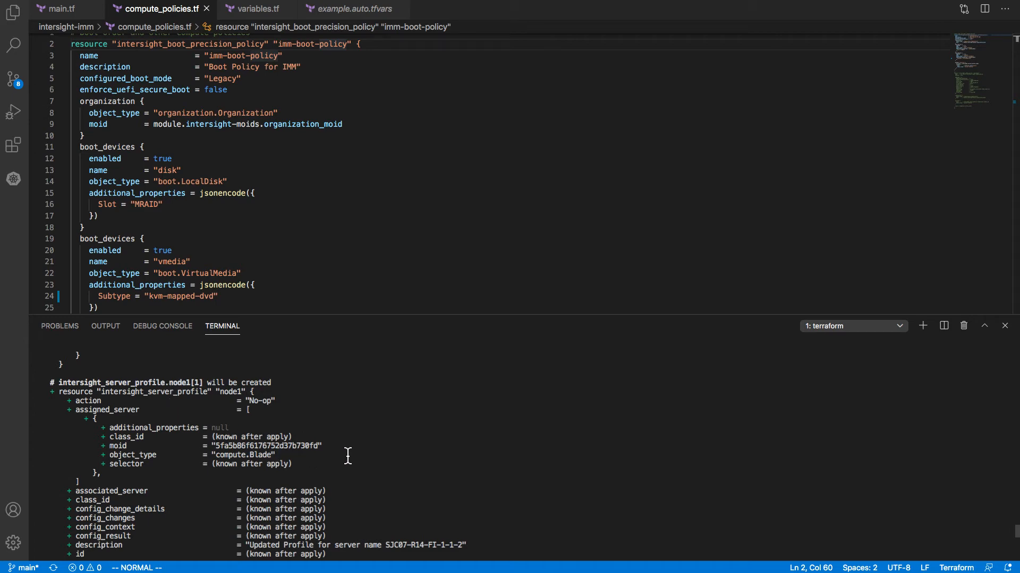
scroll("down", 3)
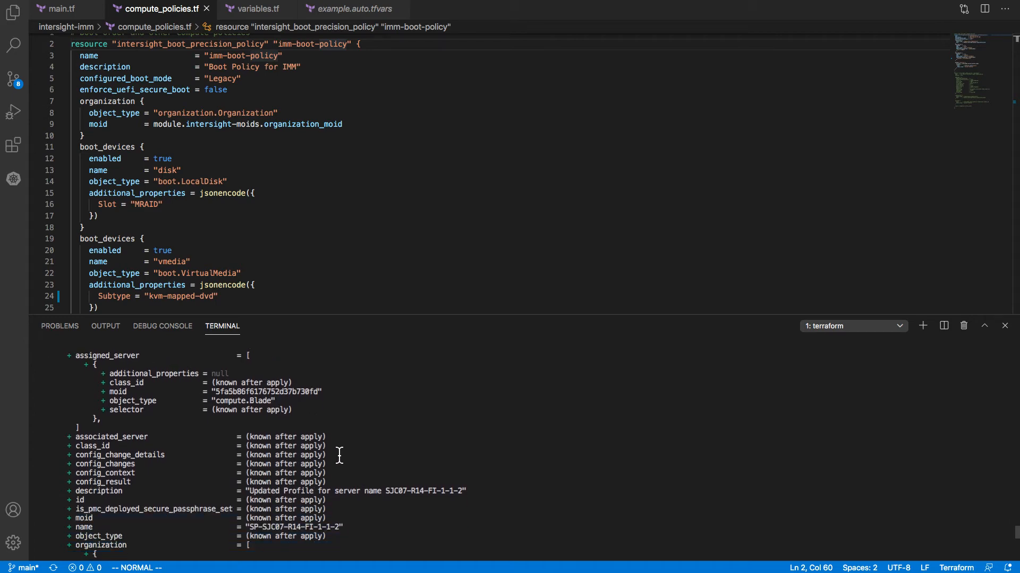
scroll("down", 3)
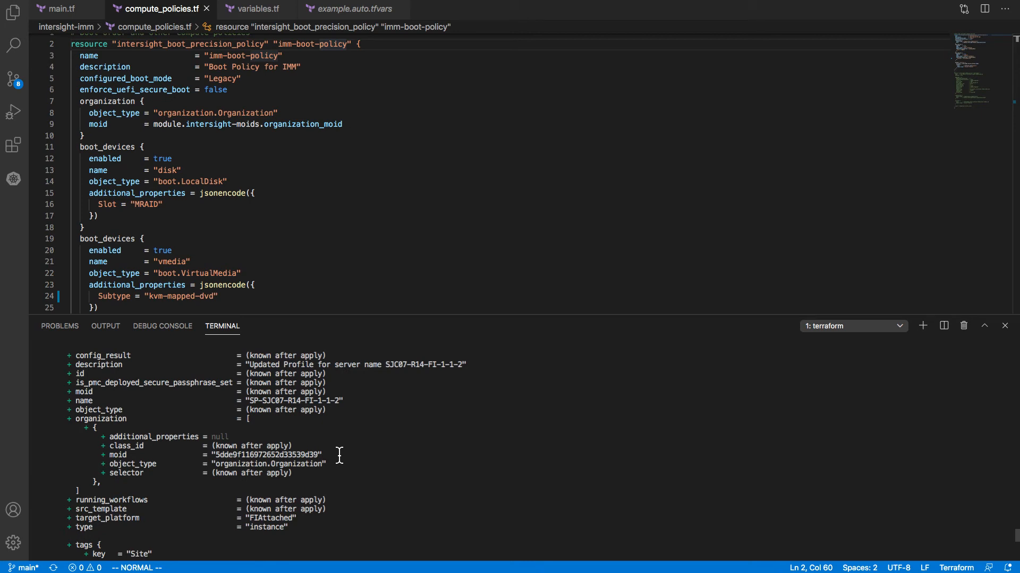
scroll("down", 3)
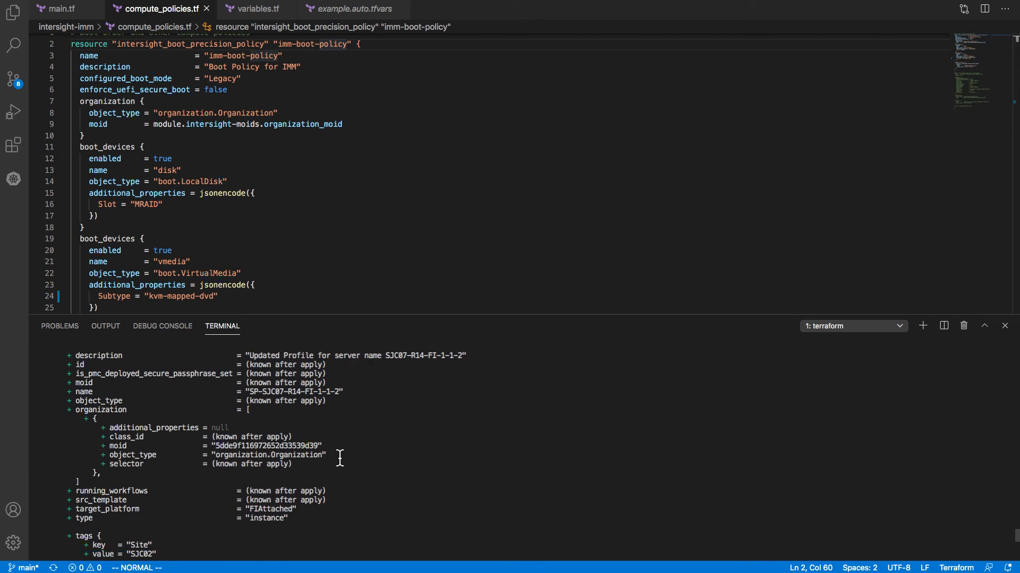
scroll("down", 3)
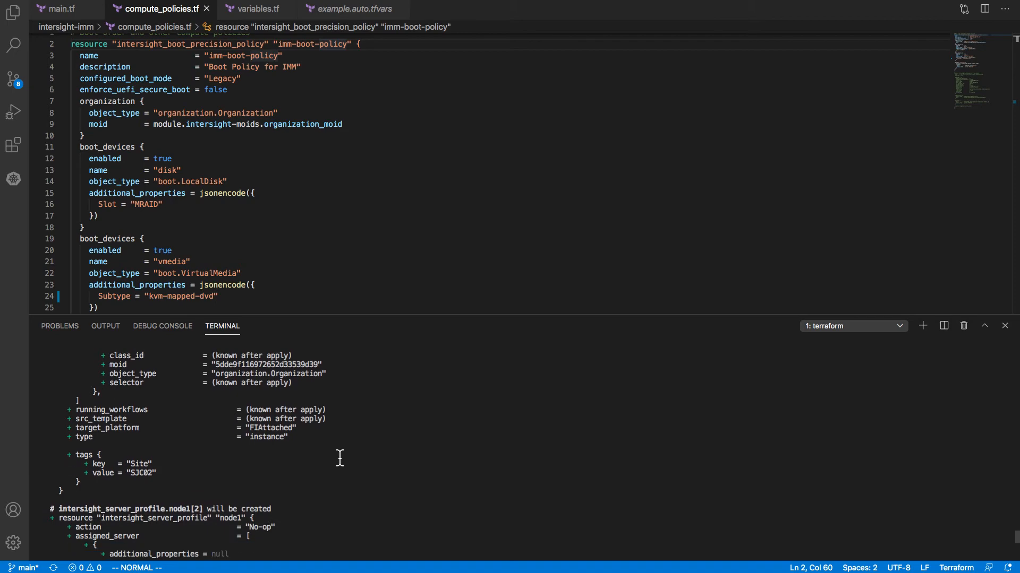
scroll("down", 3)
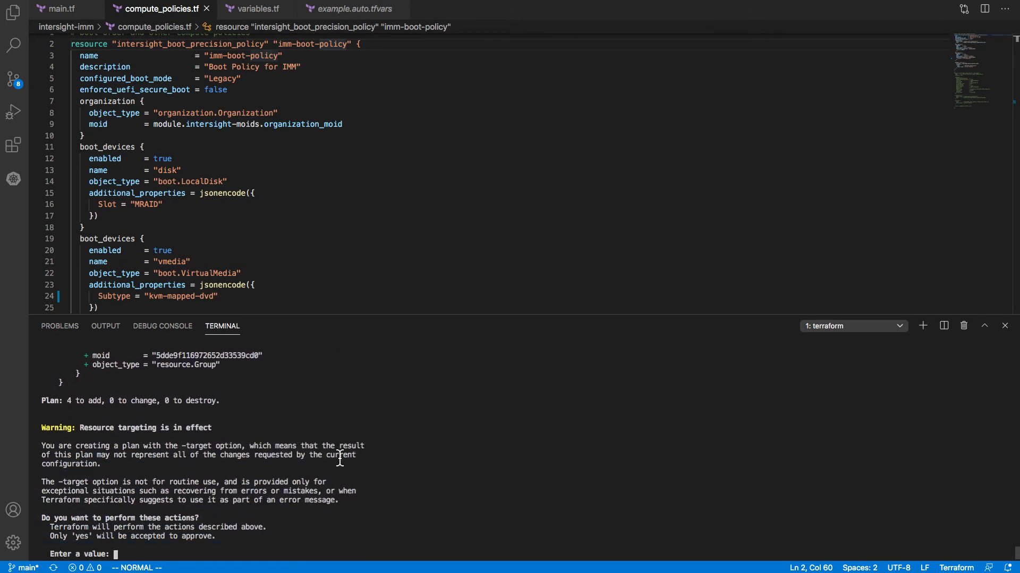
Enter 'yes' to create the imm-boot-policy and three server profiles.
type("yes")
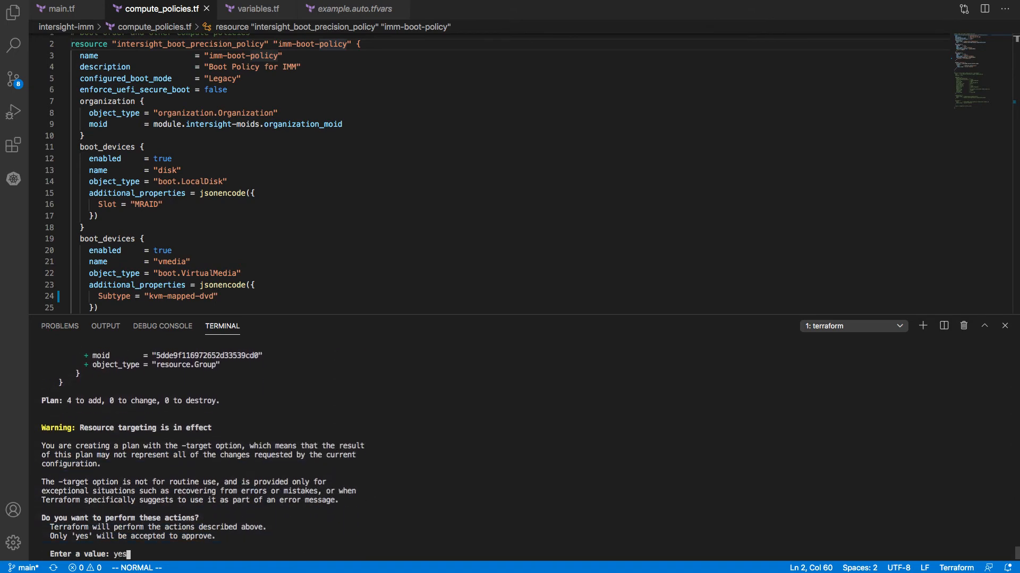
key("Return")
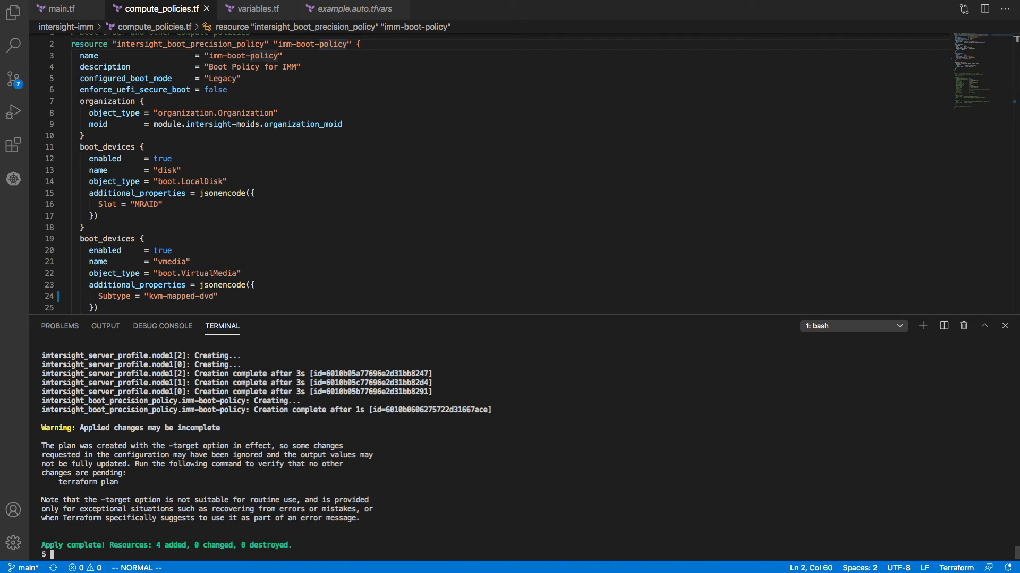
mouse_move(373, 424)
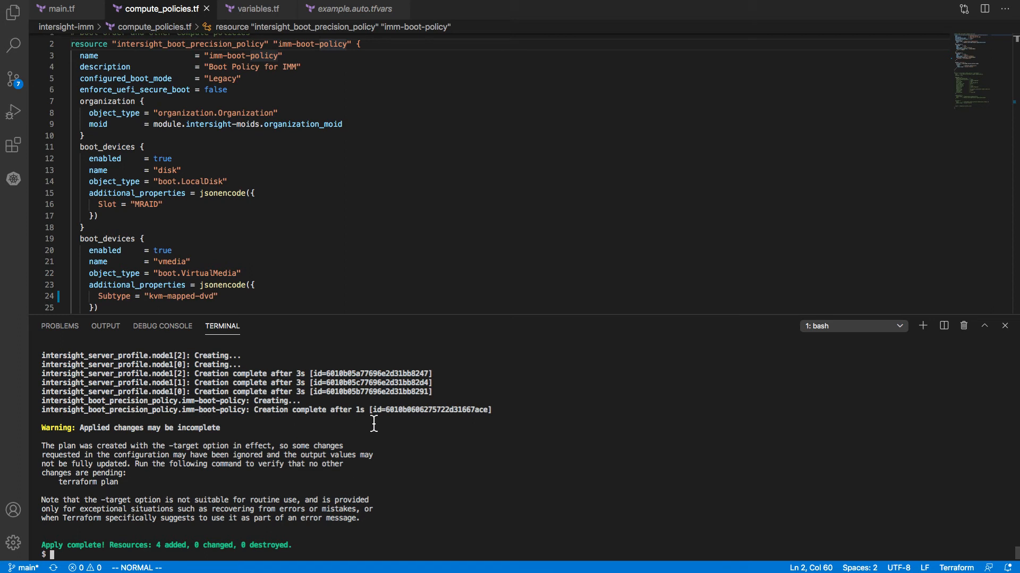
mouse_move(504, 450)
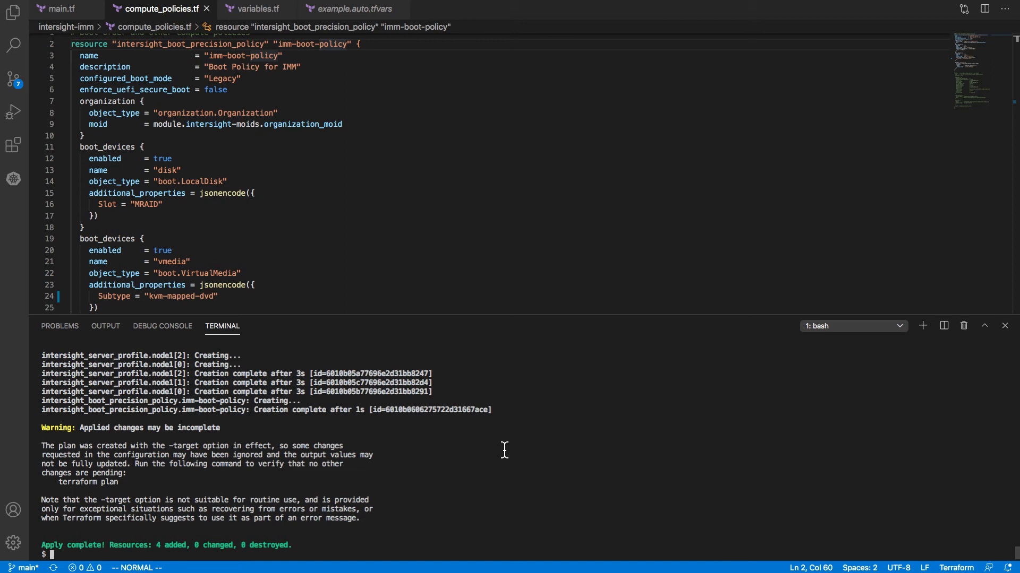
Run terraform show and scroll through the server profiles and imm-boot-policy state.
type("terraform")
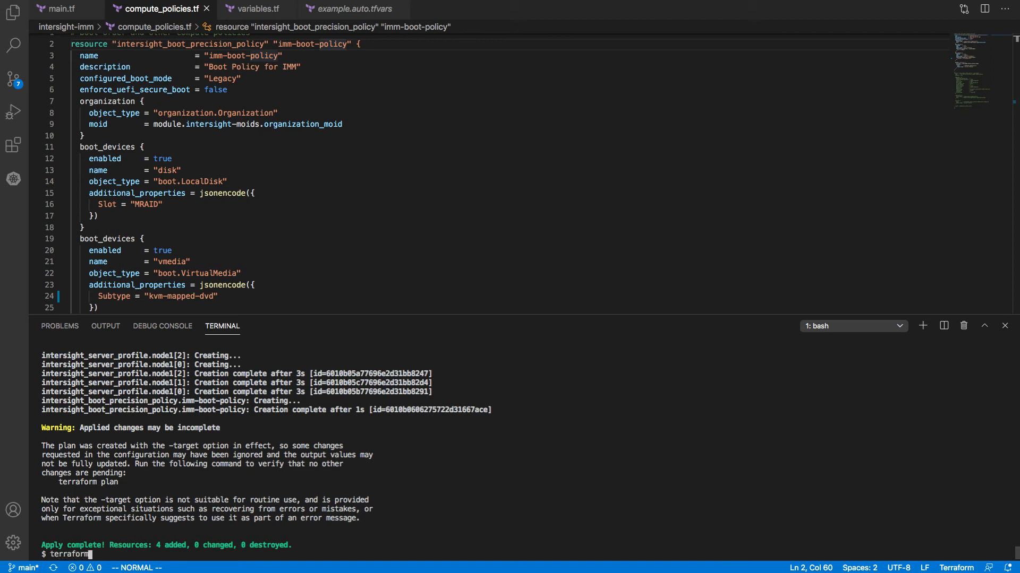
type("show")
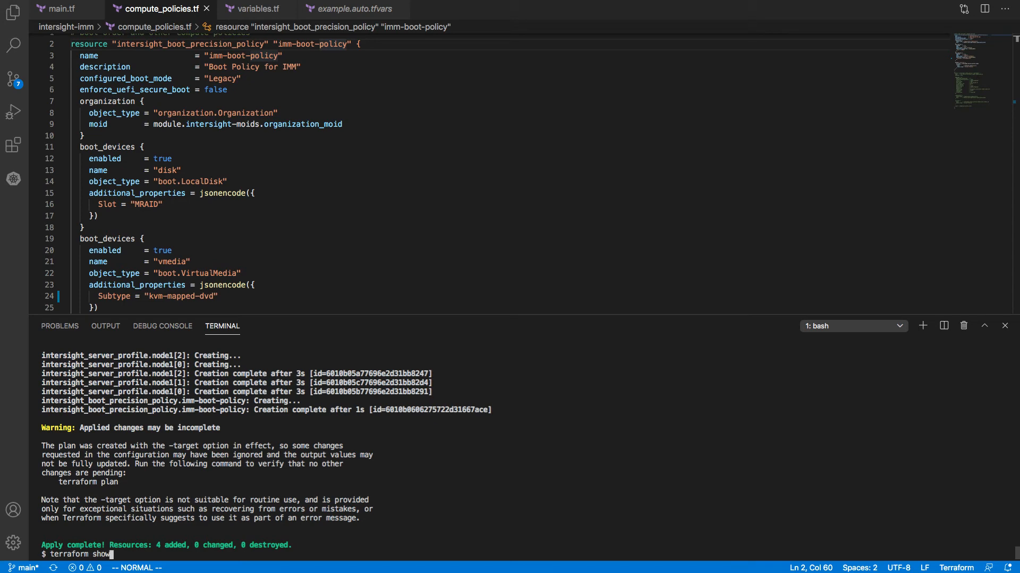
key("Return")
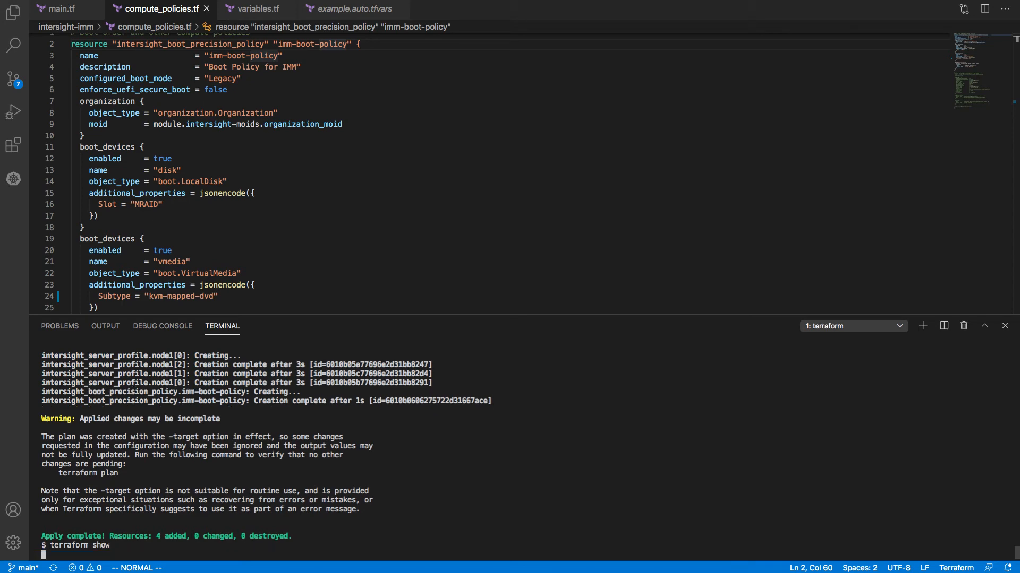
key("Return")
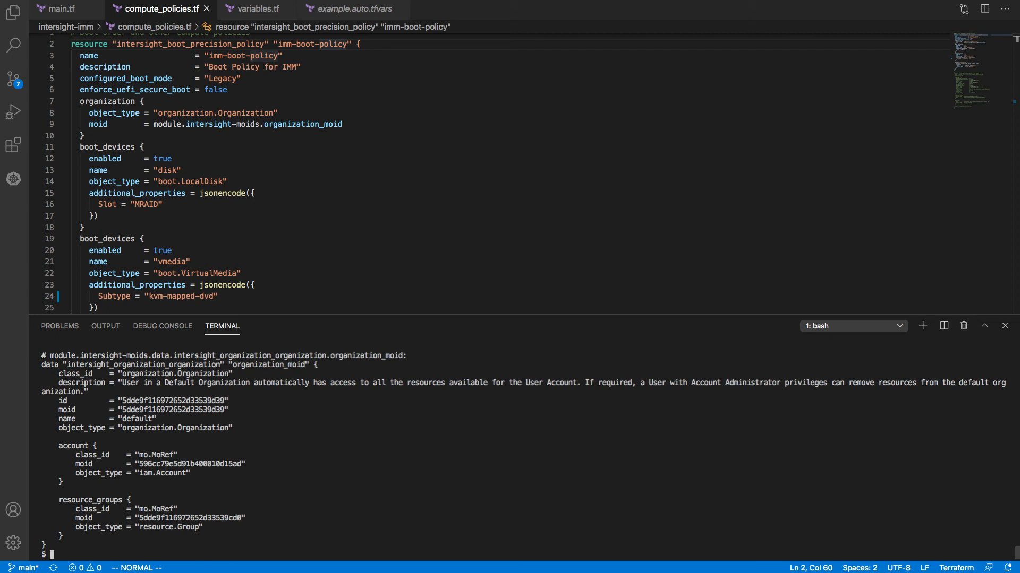
mouse_move(308, 472)
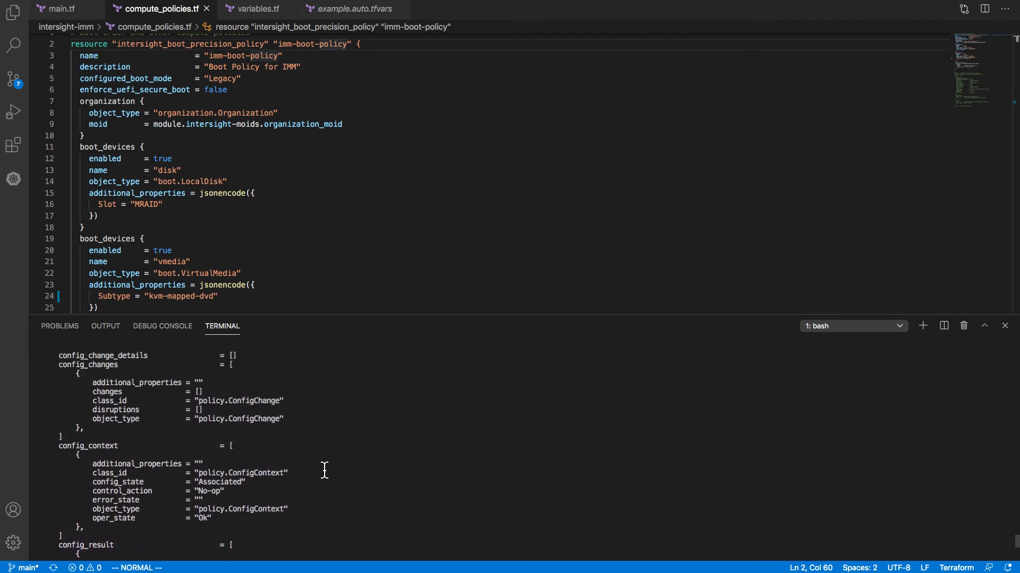
scroll("down", 3)
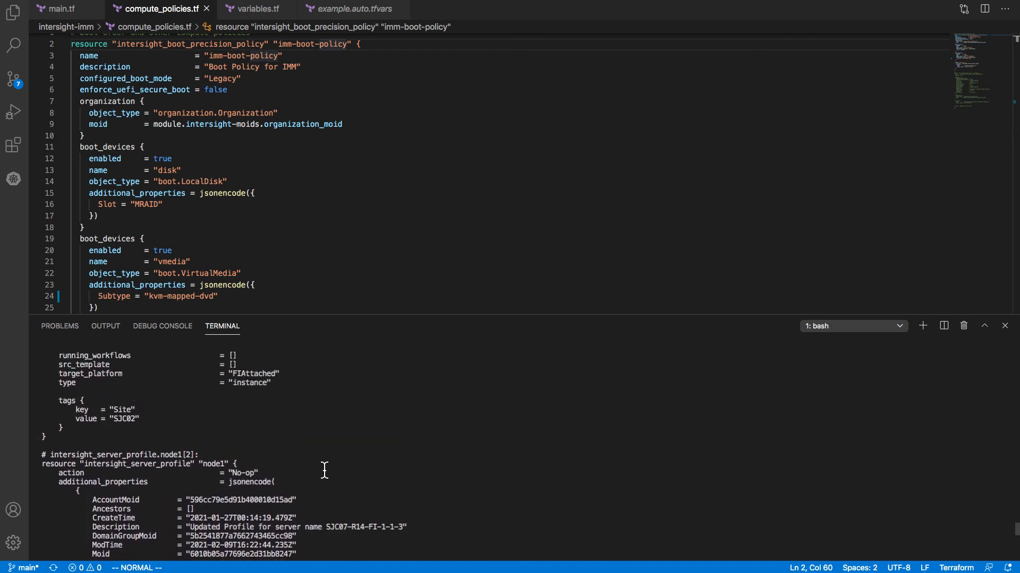
scroll("down", 3)
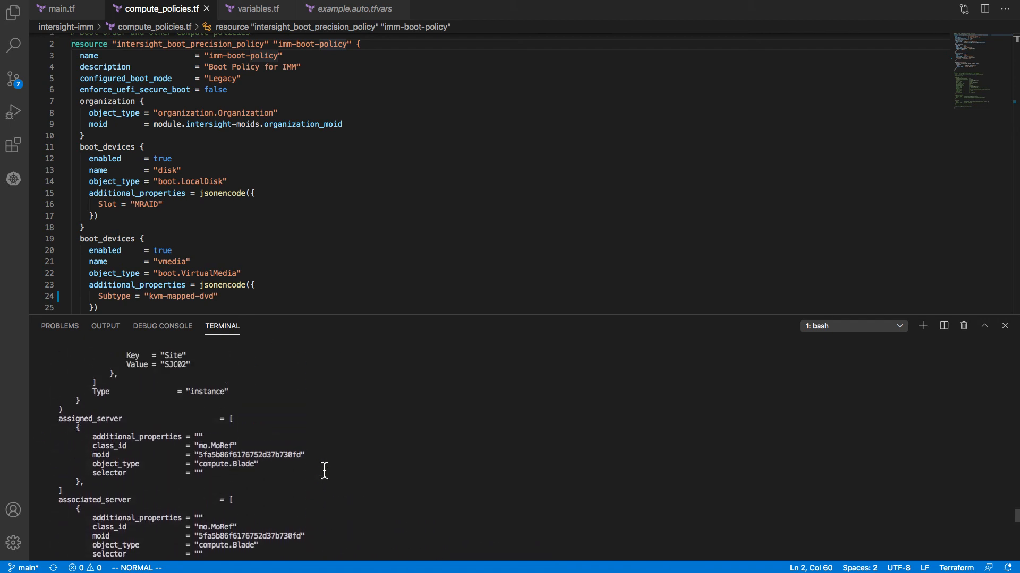
scroll("down", 3)
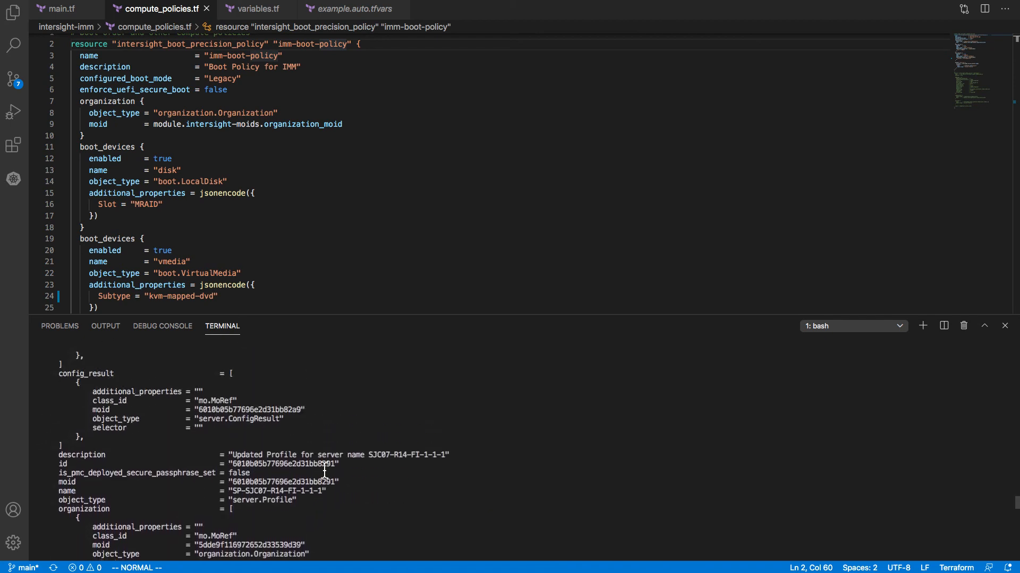
scroll("down", 3)
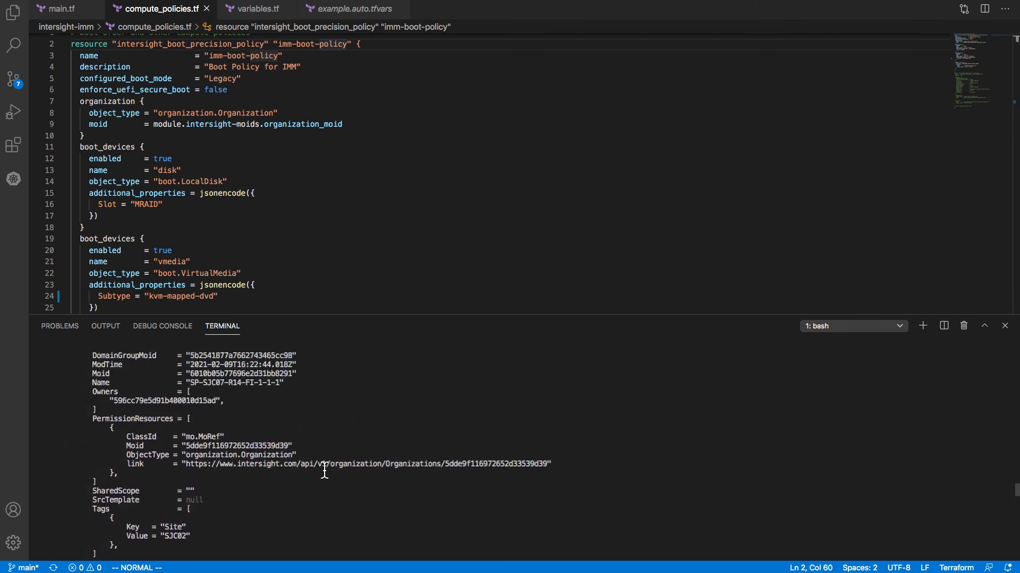
scroll("down", 3)
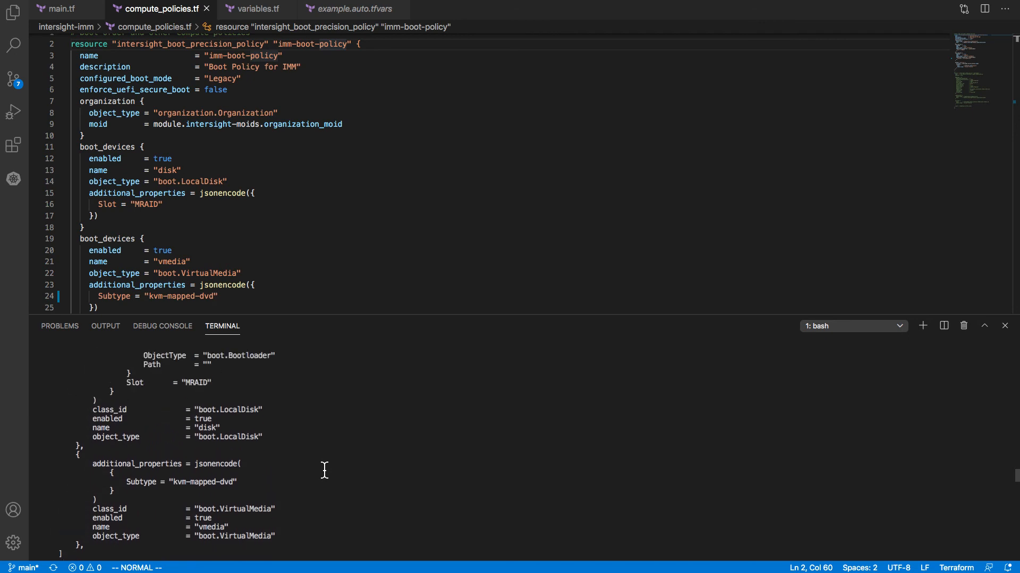
scroll("down", 3)
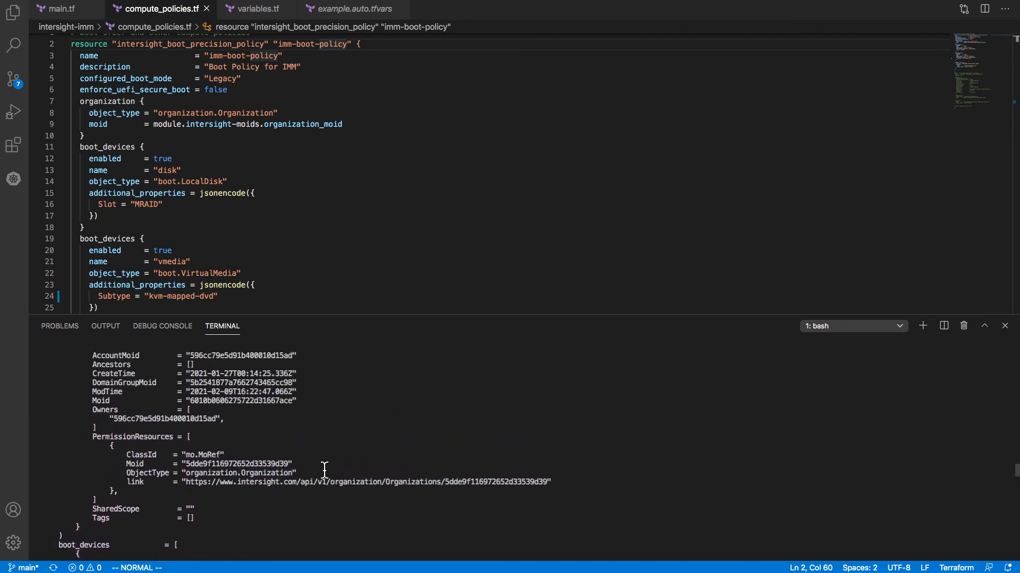
scroll("up", 3)
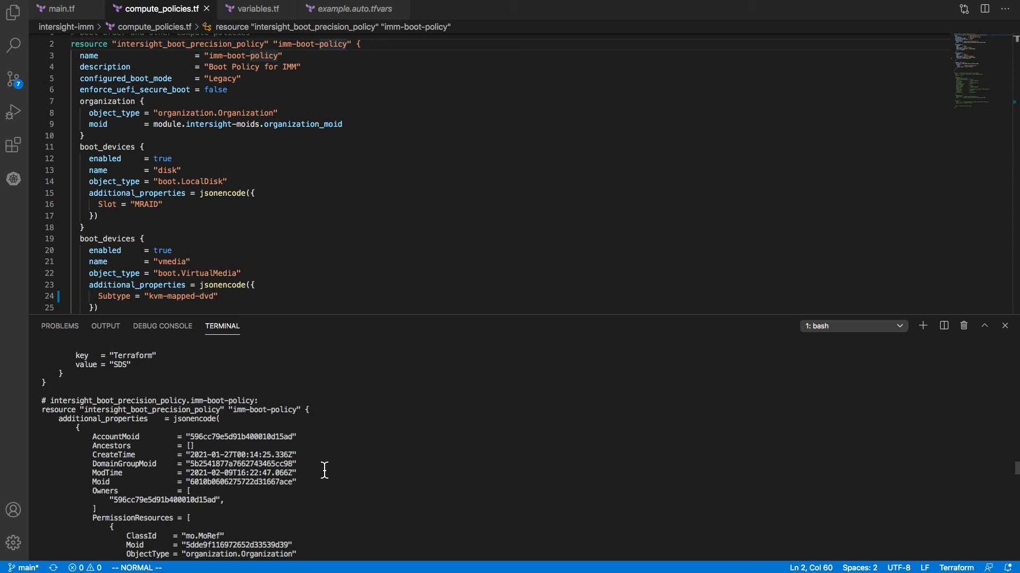
scroll("down", 3)
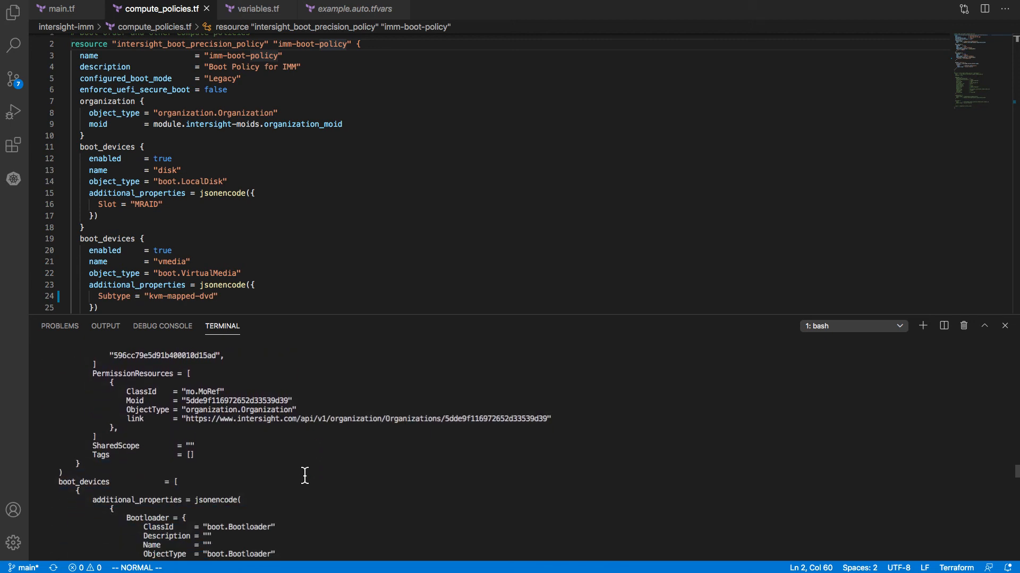
mouse_move(294, 473)
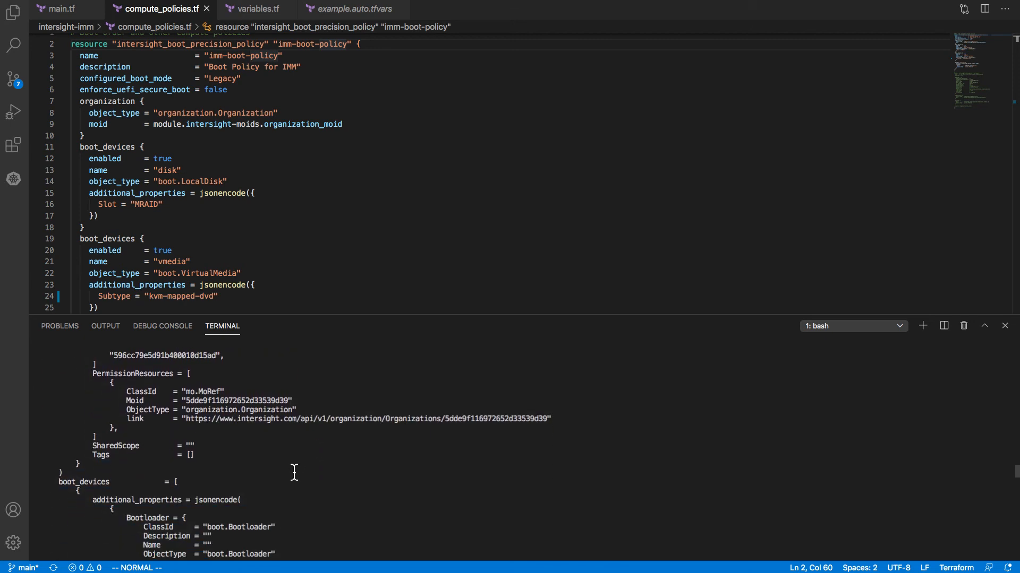
scroll("down", 3)
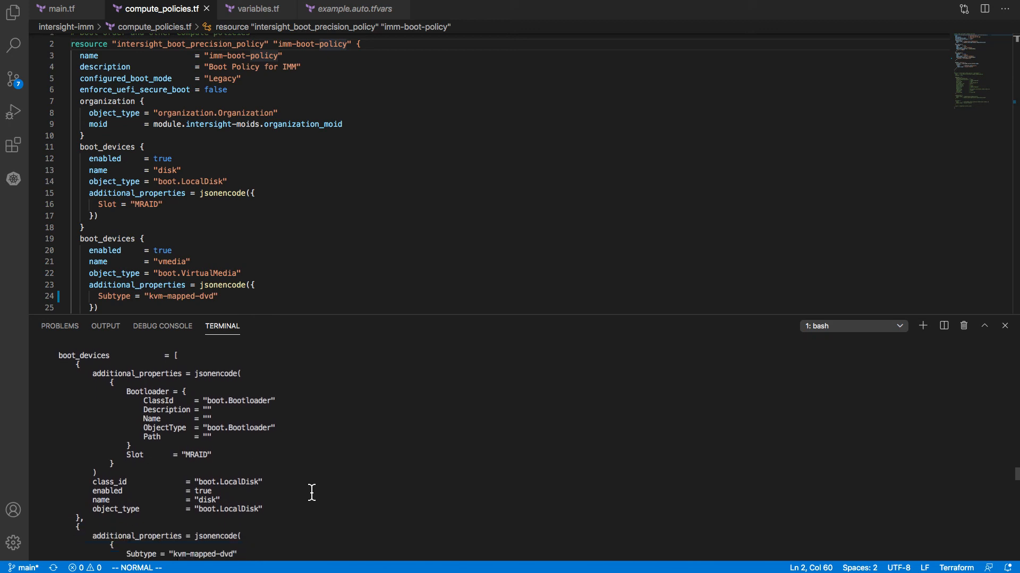
scroll("down", 3)
type("terraform apply --target intersight_boot_precision_policy.imm-boot-policy")
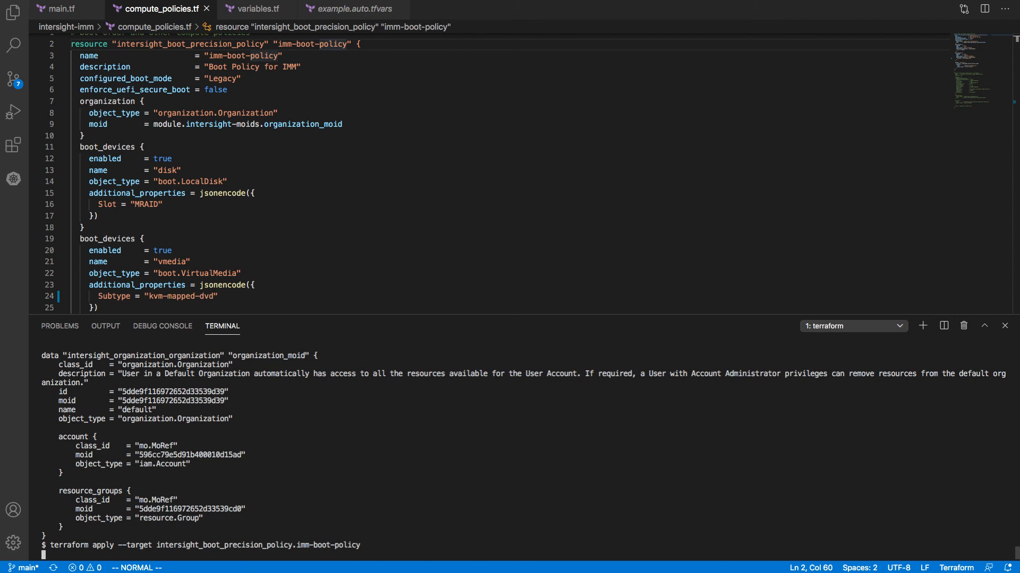
Relaunch the apply targeted at intersight_boot_precision_policy.imm-boot-policy, refreshing existing resources.
key("Return")
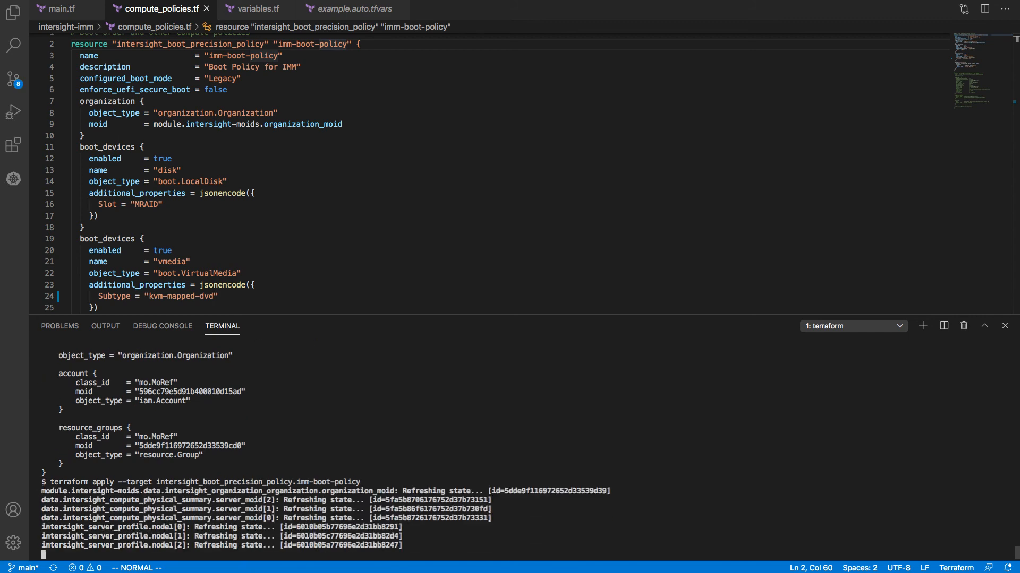